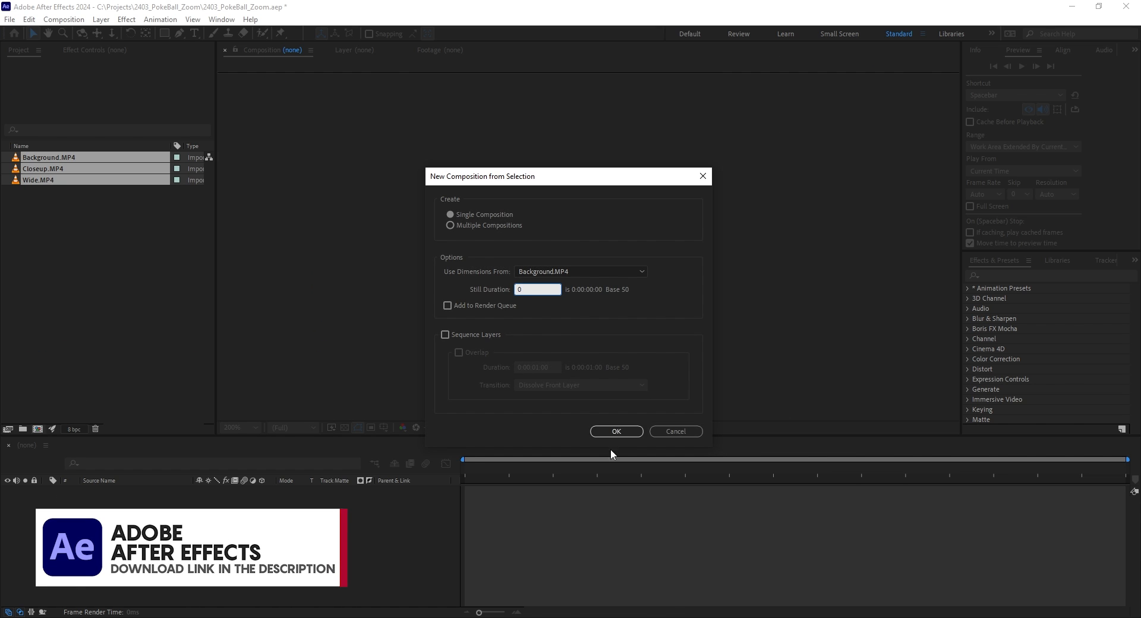
Create the Background composition from the three clips at 2160×3840, 50 fps, 5 seconds.
click(615, 432)
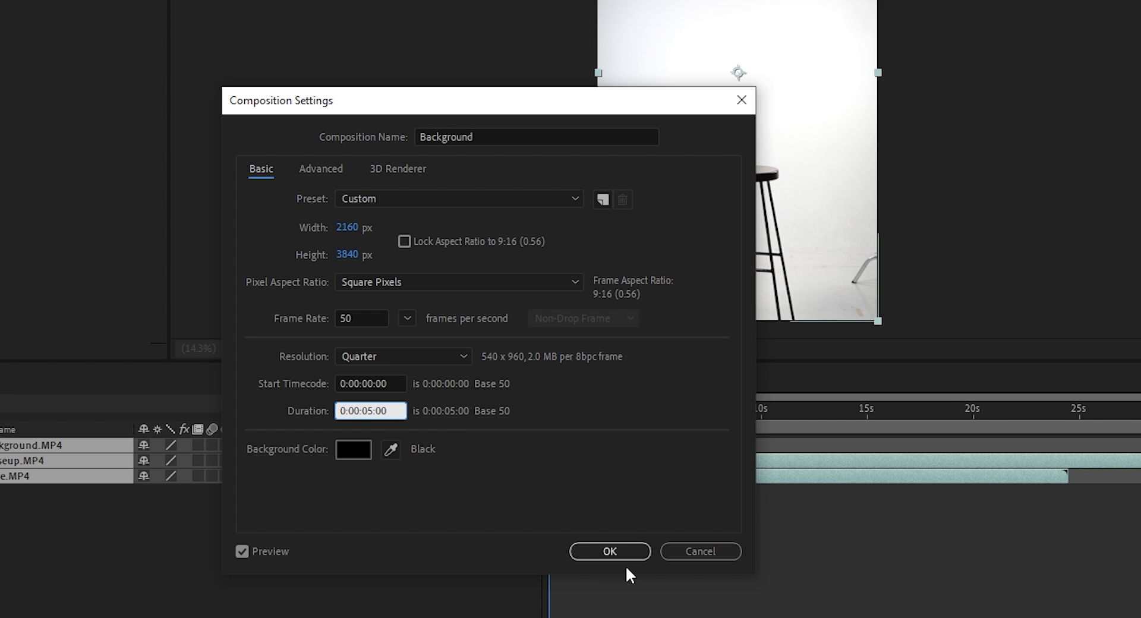
click(608, 552)
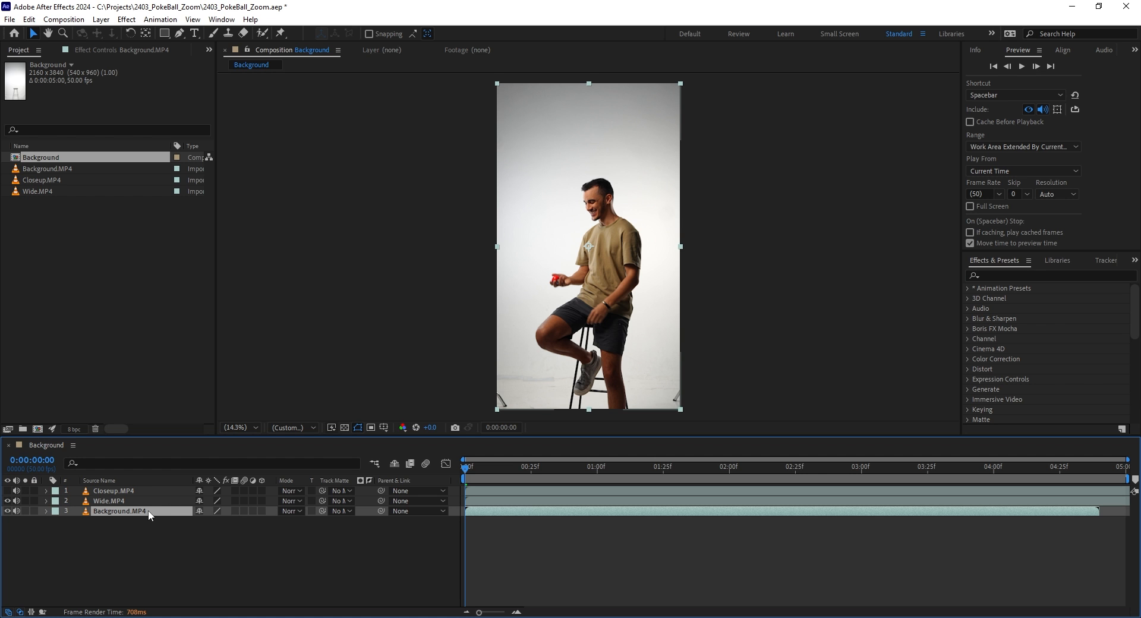
Select the Wide.MP4 layer and cut its end at 0:00:02:21.
click(110, 501)
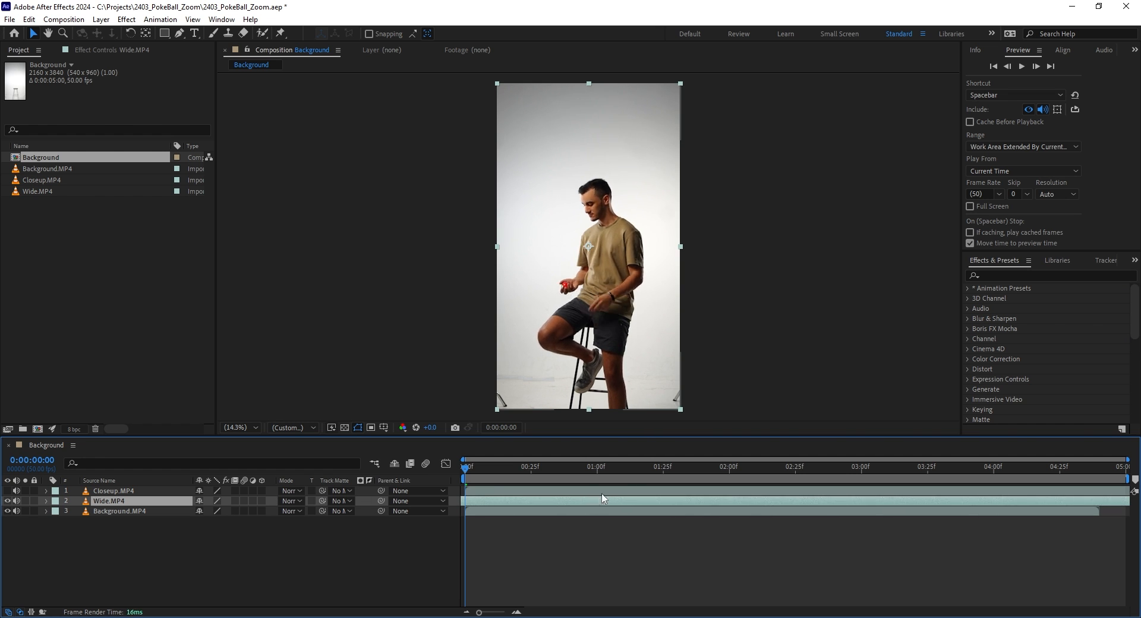
click(483, 467)
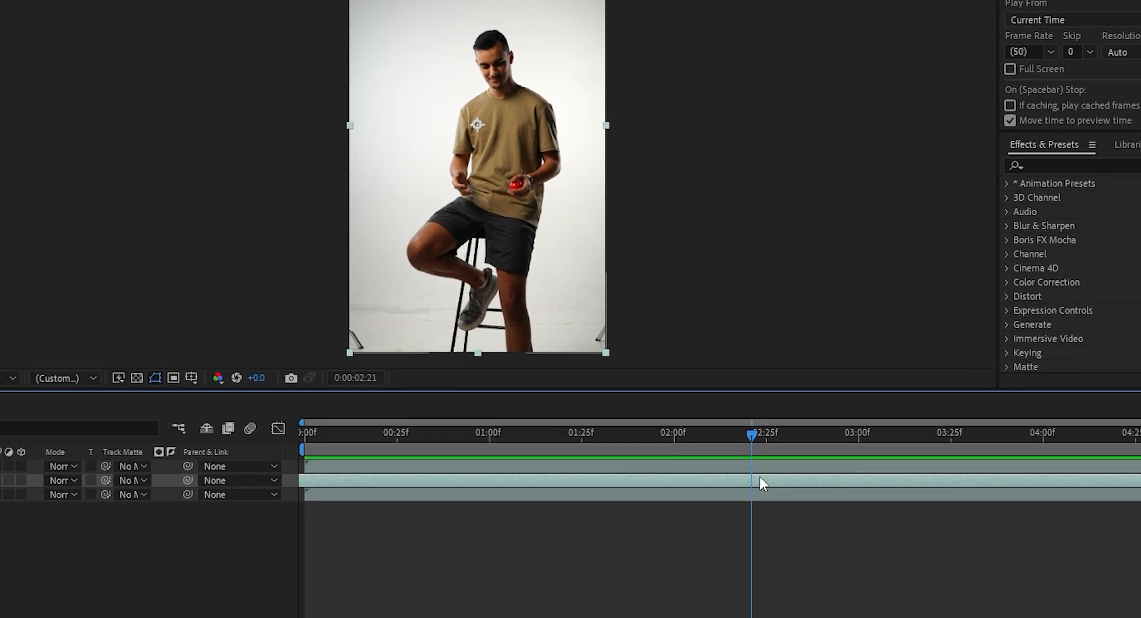
key(ctrl+shift+d)
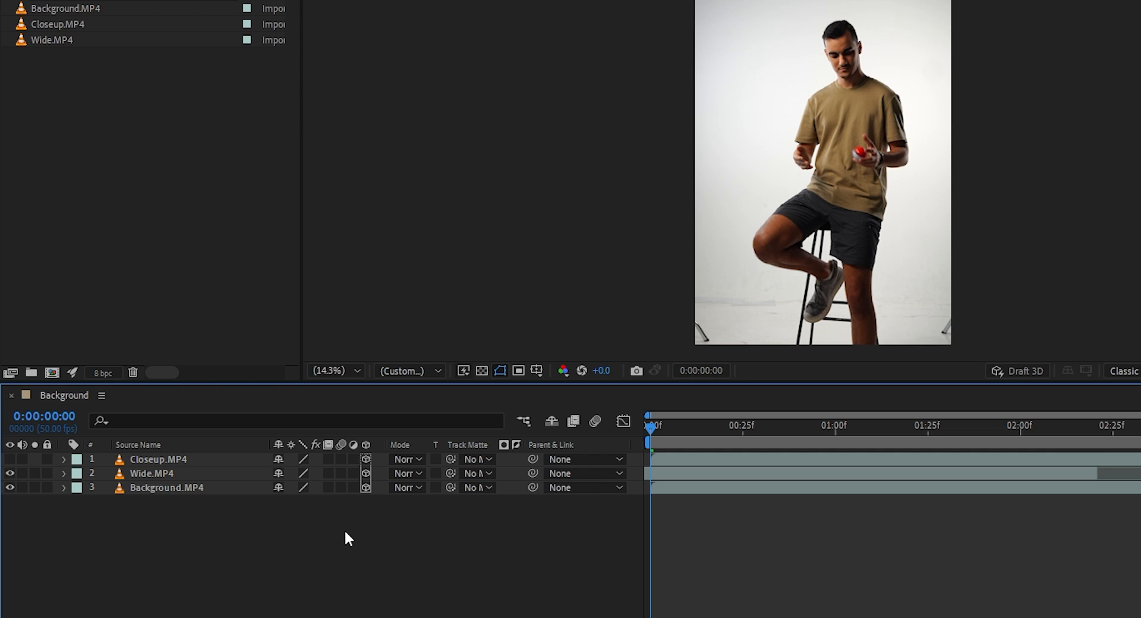
mouse_move(346, 463)
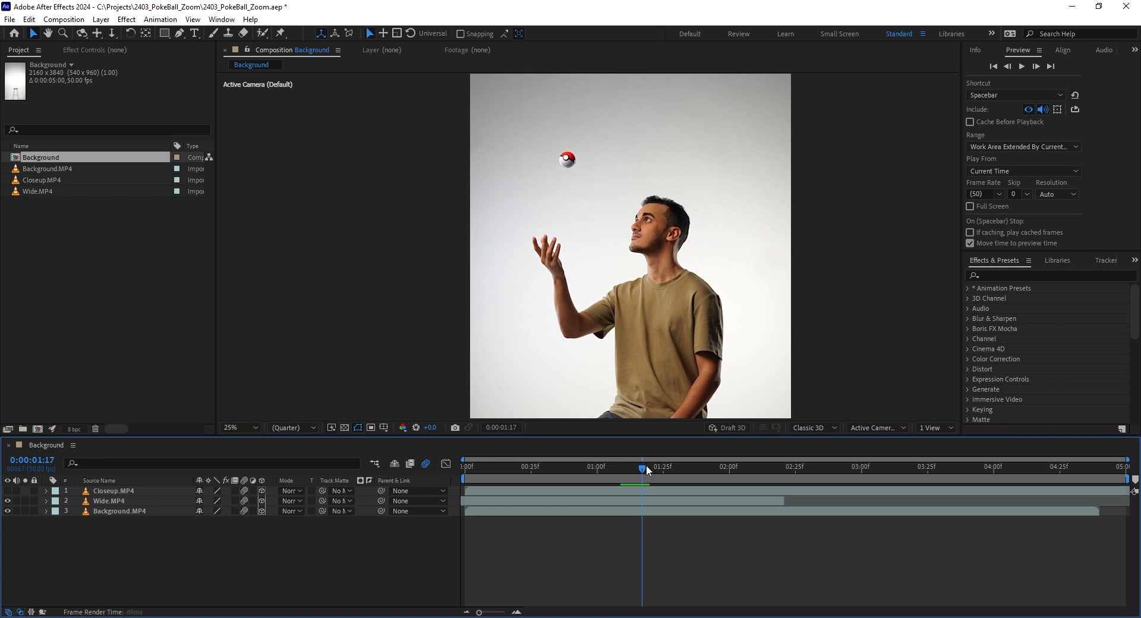
Move to 0:00:01:17 and inspect the thrown ball at full size in the viewer.
click(236, 428)
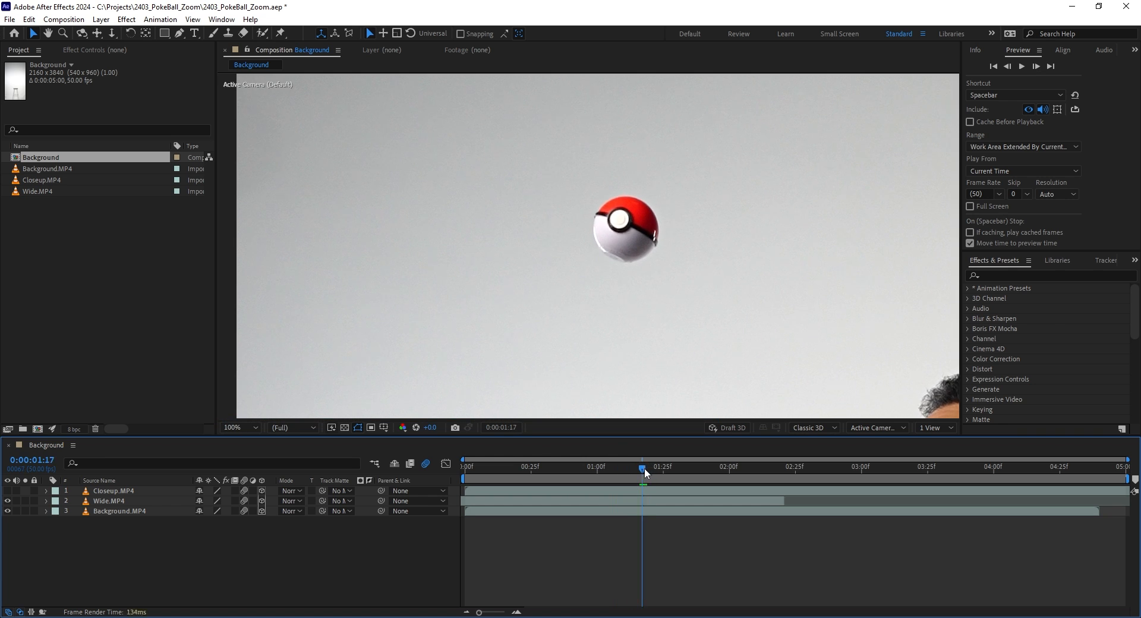
click(236, 428)
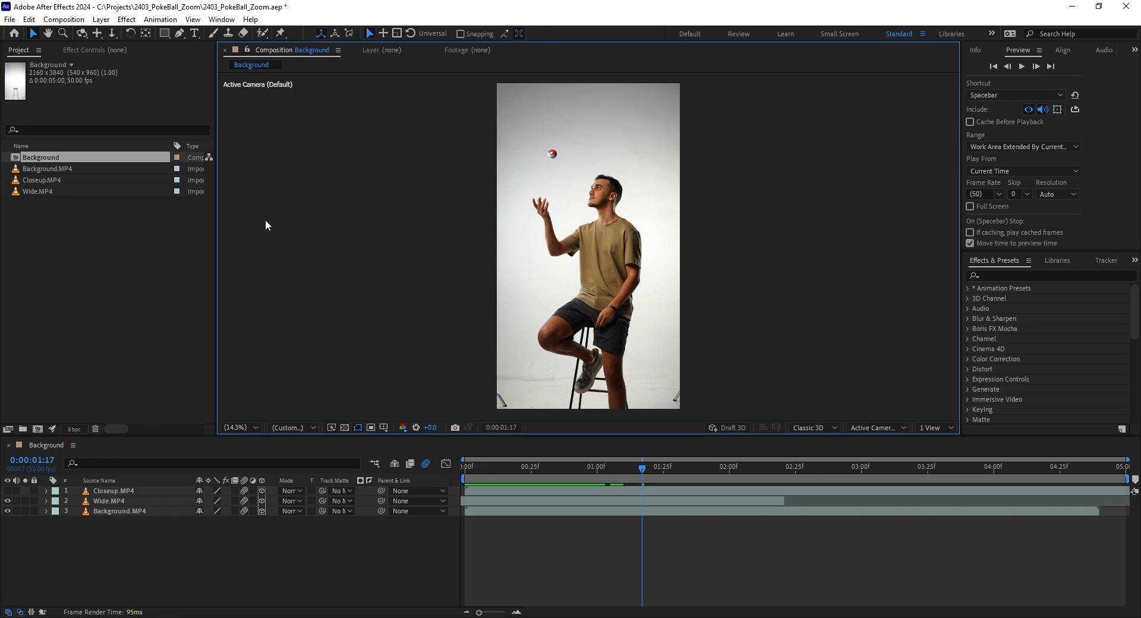
mouse_move(262, 249)
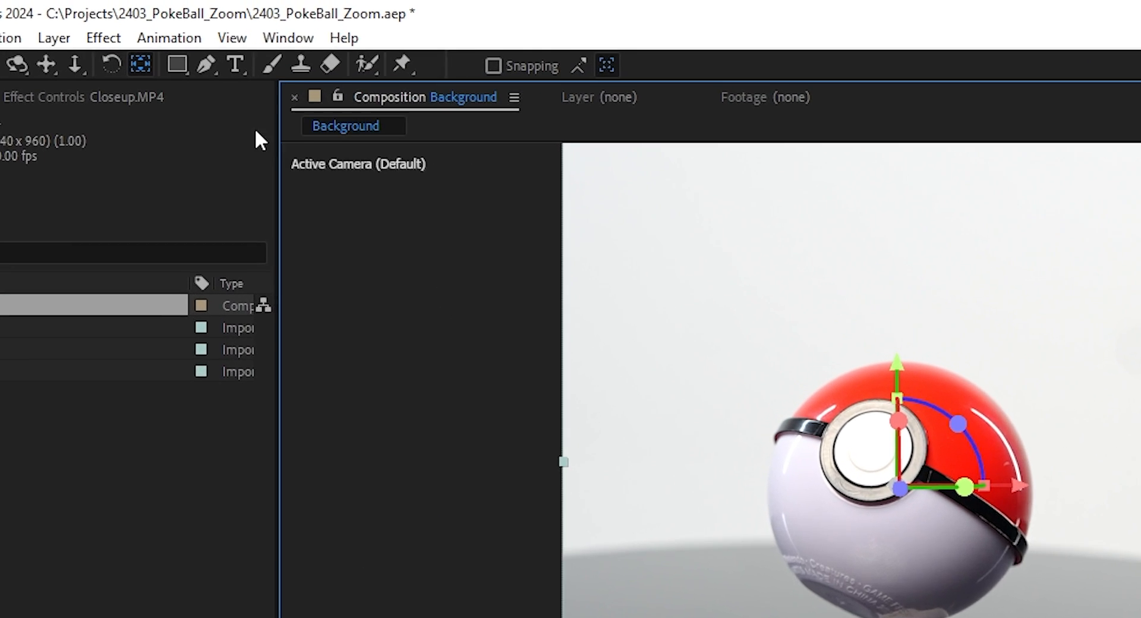
Draw an elliptical mask around the ball on Closeup.MP4 with the Ellipse Tool.
click(177, 65)
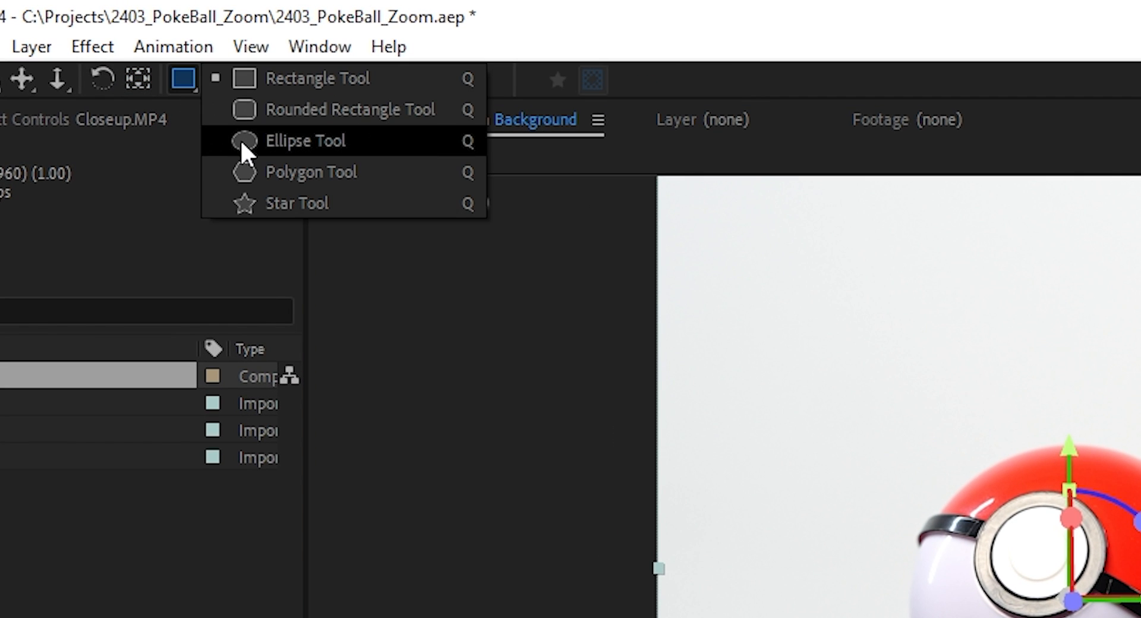
click(306, 140)
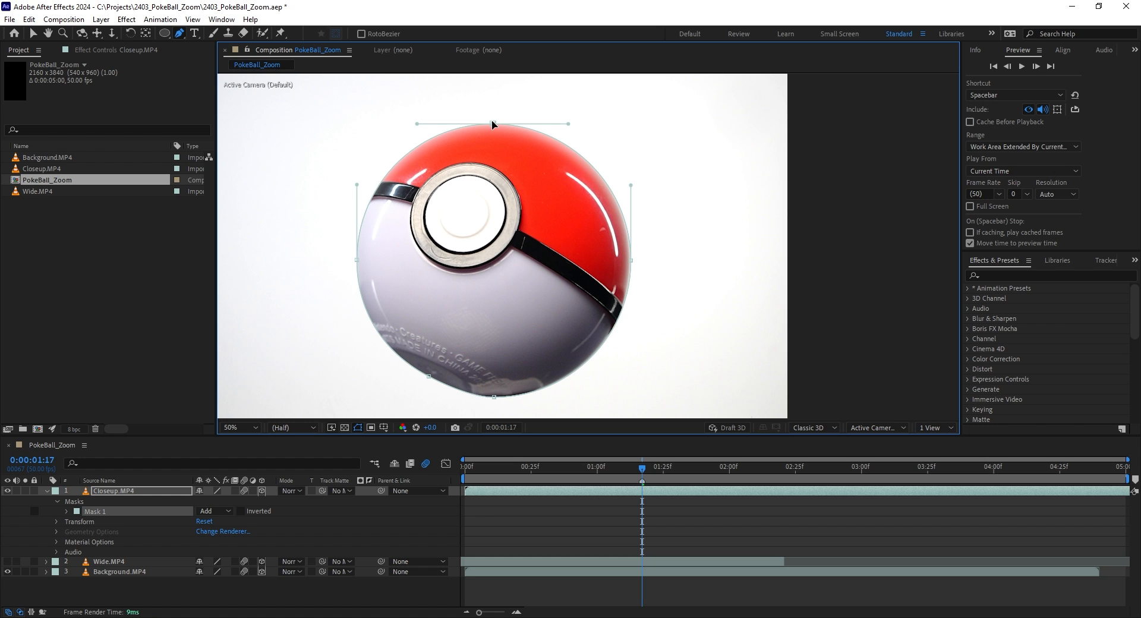
click(167, 34)
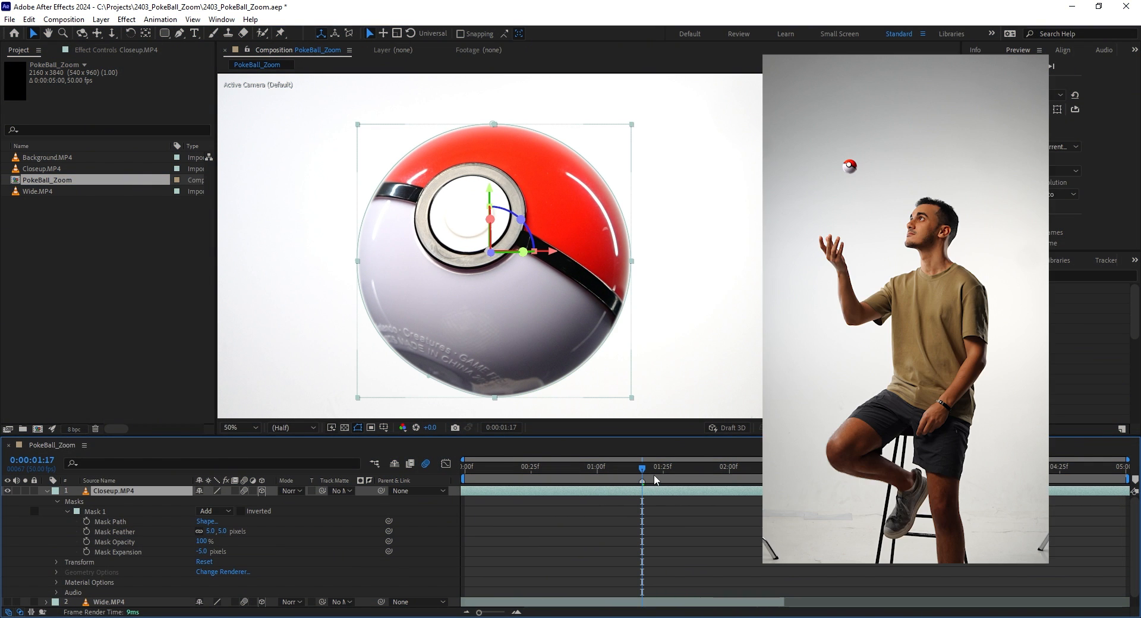
Set Mask Path keyframes at two times so the feathered mask follows the ball.
click(1019, 50)
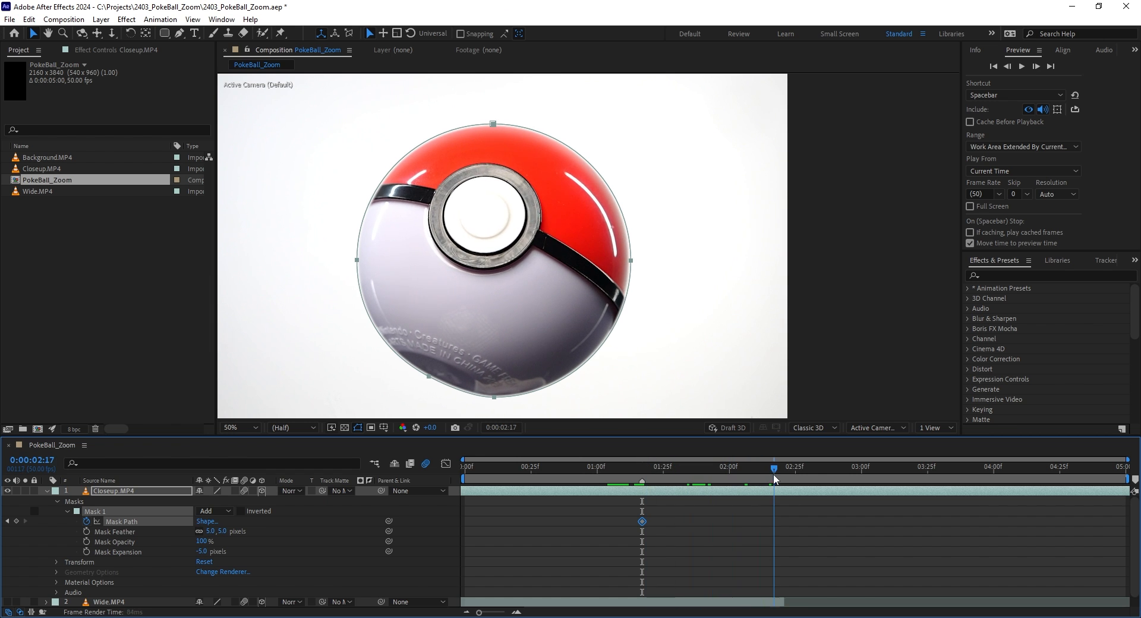
click(941, 466)
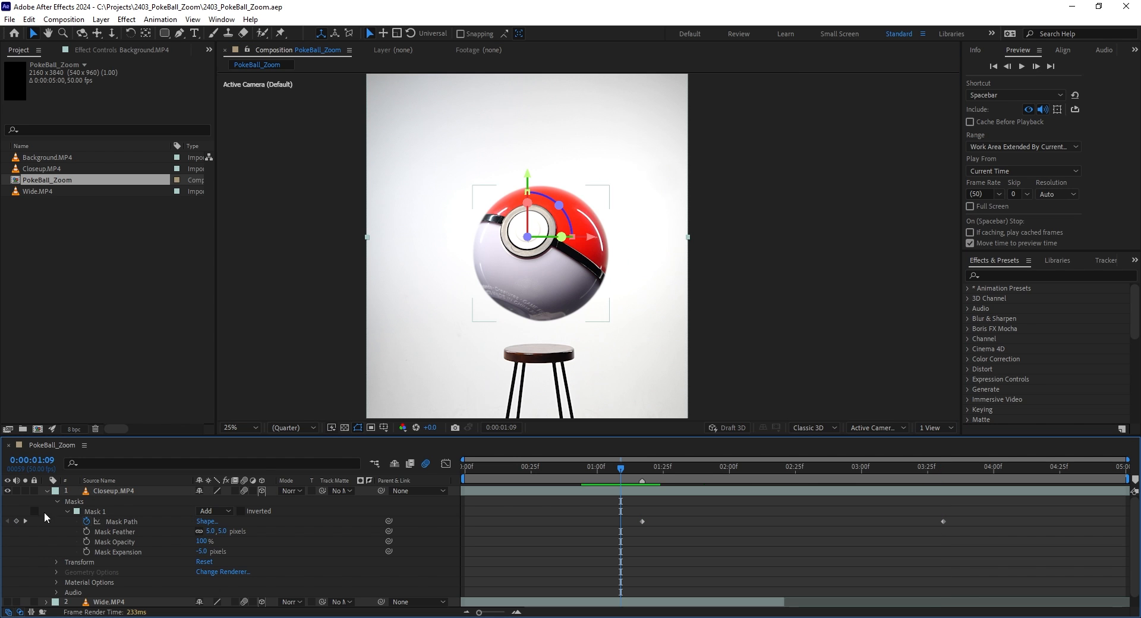
Reveal Wide.MP4 and set the Closeup layer's Opacity to 50%.
click(7, 602)
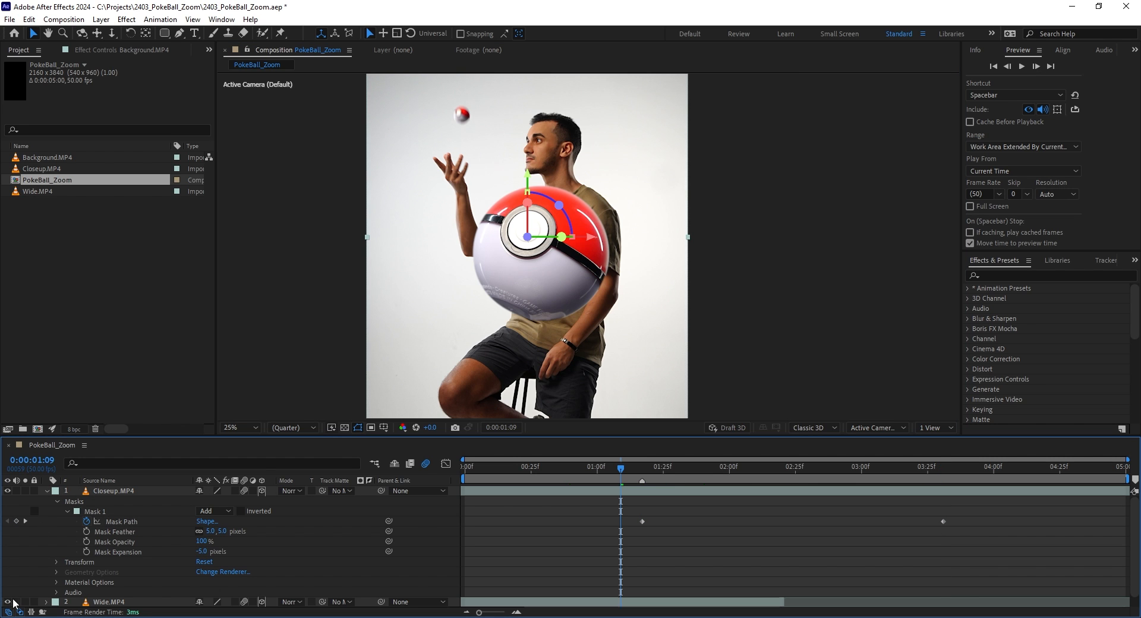
click(113, 491)
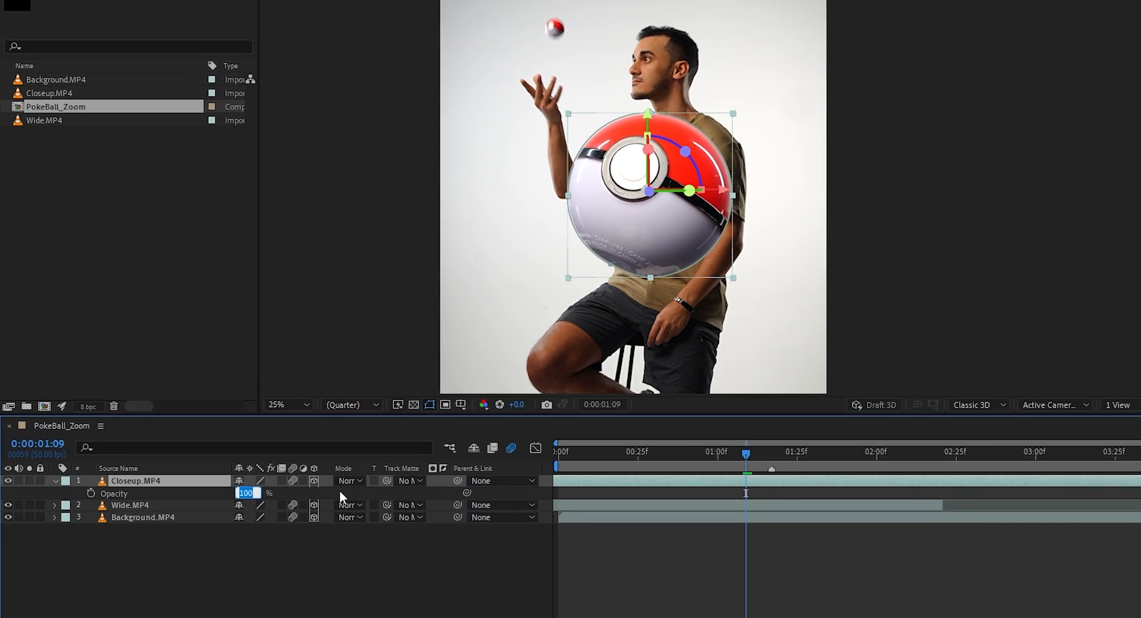
text(50)
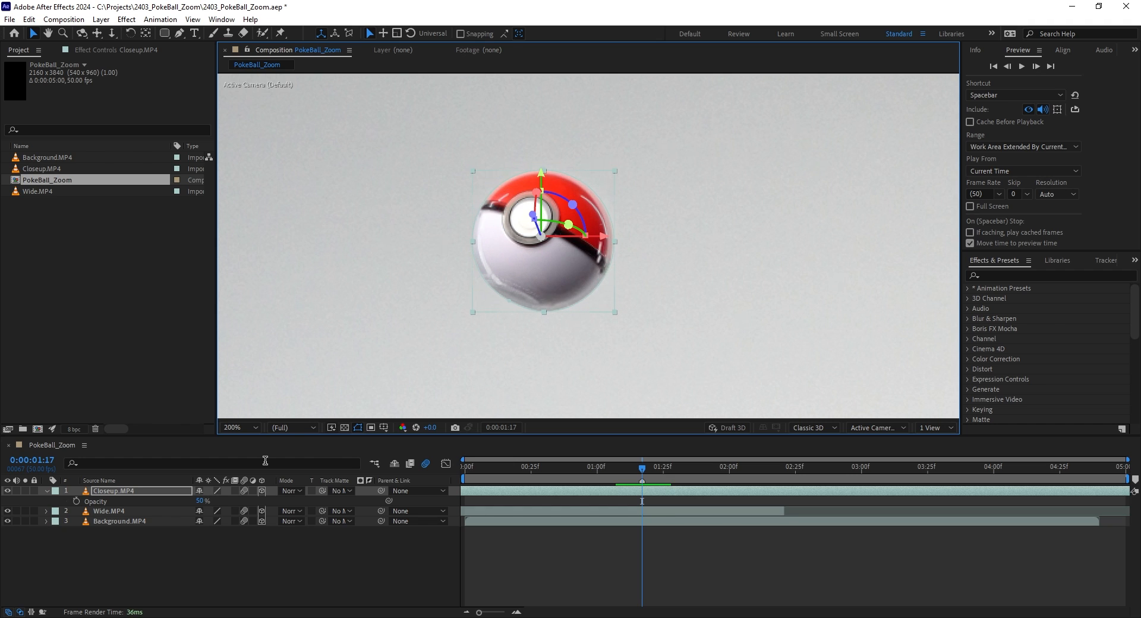
Keyframe the Closeup layer's Position and move the masked ball over the thrown ball.
click(45, 489)
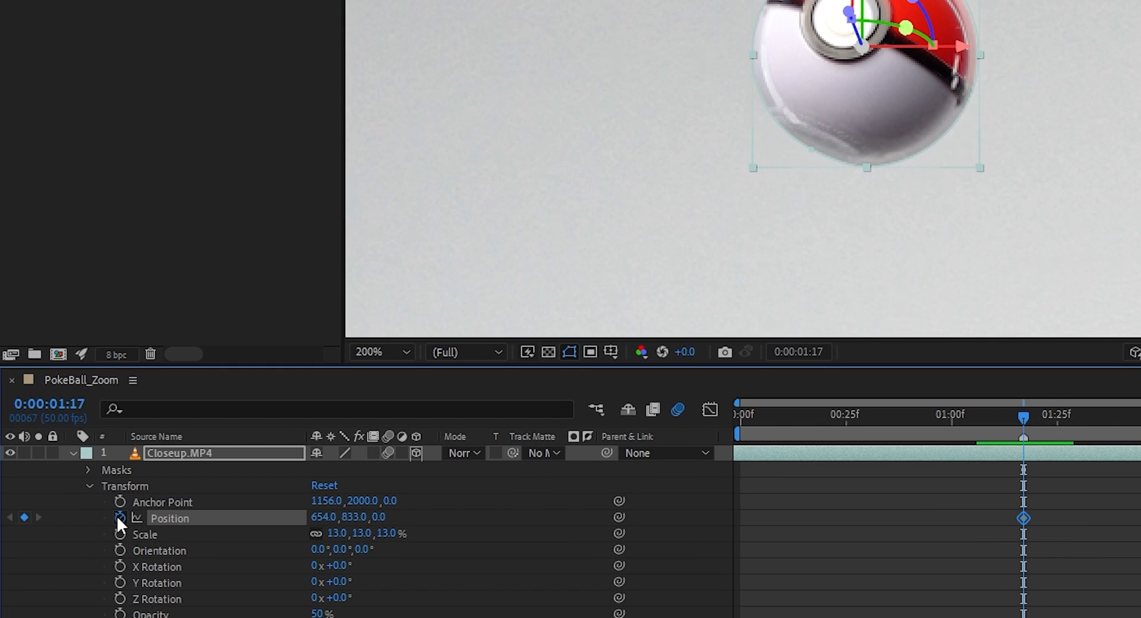
click(119, 535)
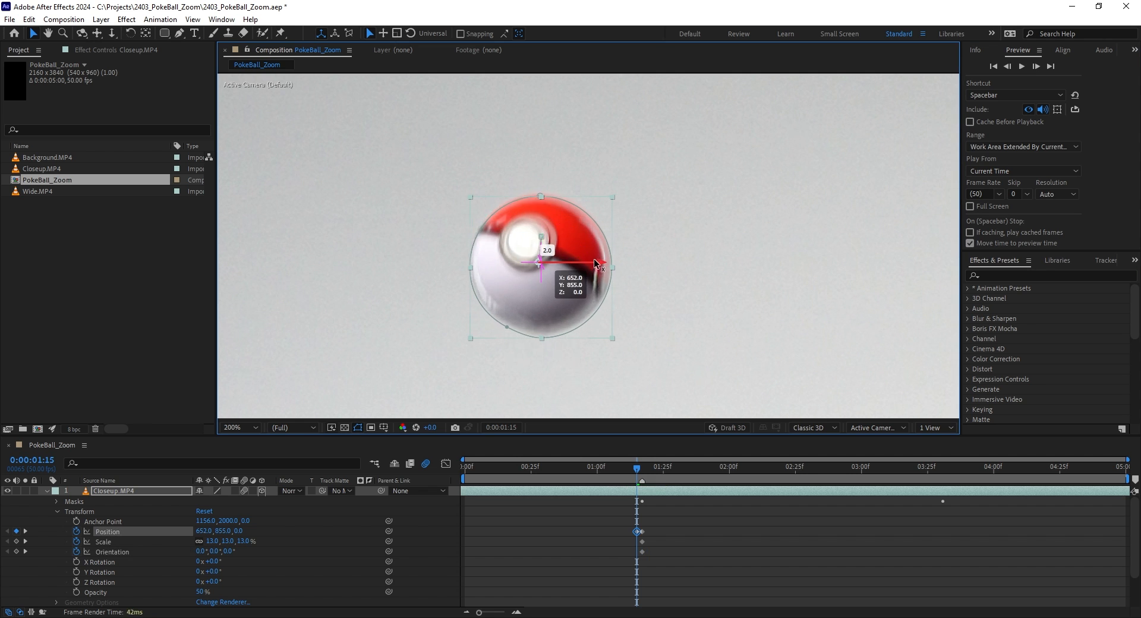
click(1006, 66)
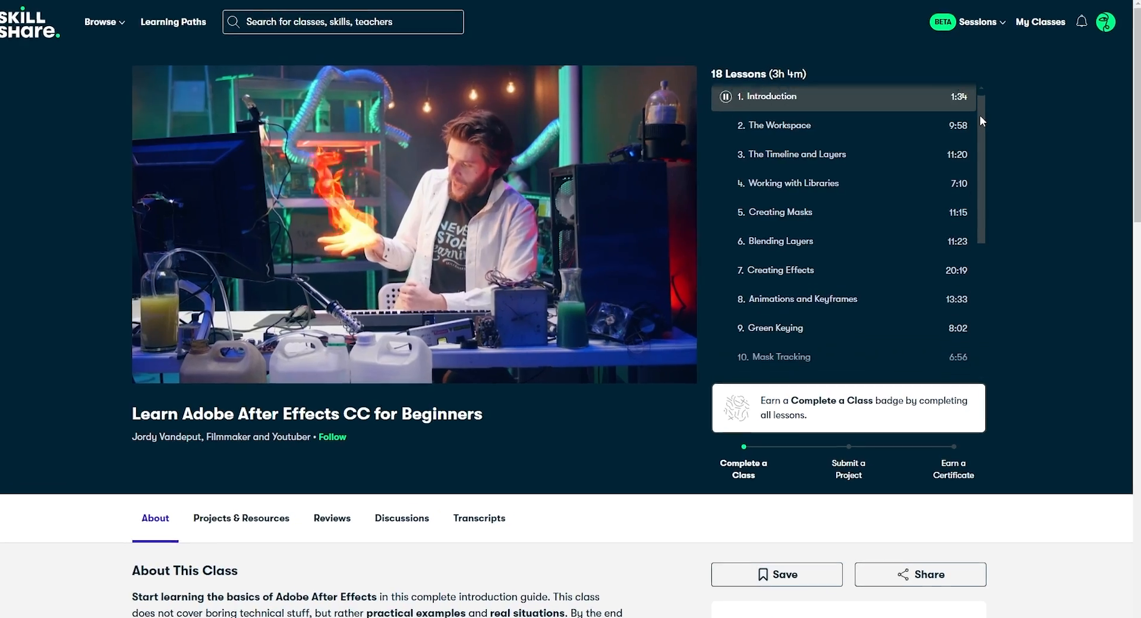
Scroll through the Skillshare class's lesson list.
scroll(down, 3)
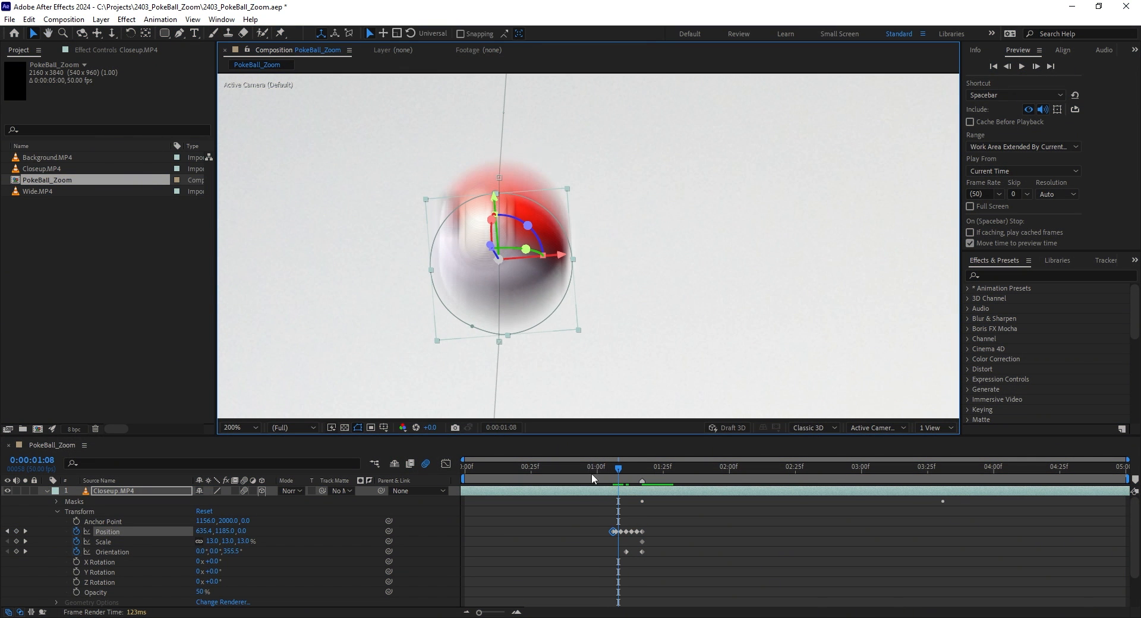
Collapse the layer properties and restore Closeup.MP4 to 100% opacity.
key(ctrl+shift+d)
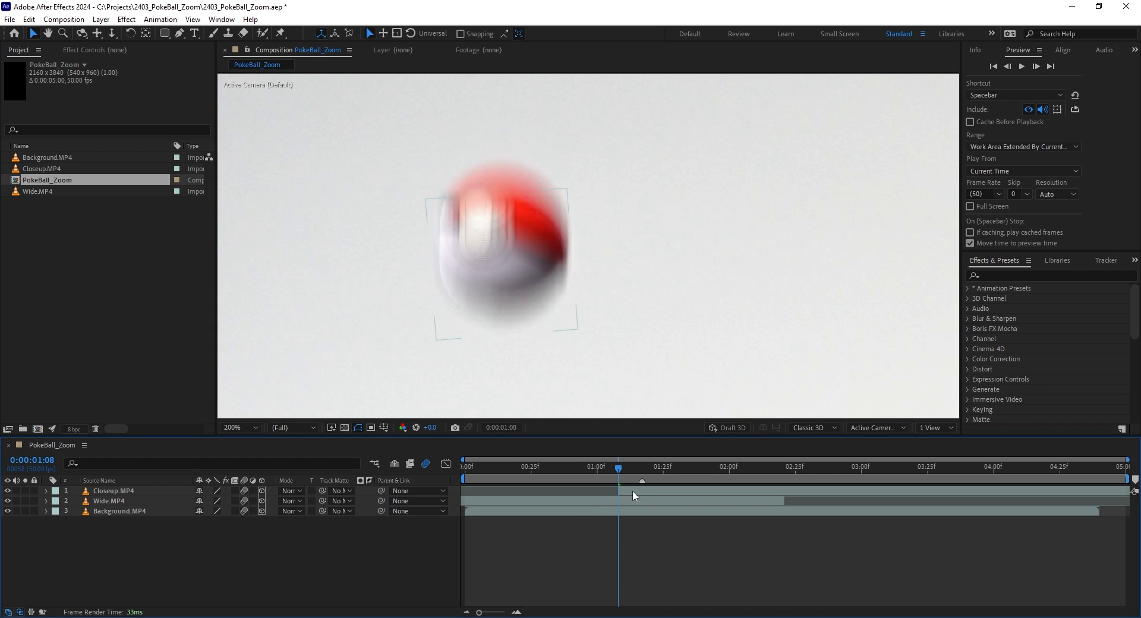
click(112, 491)
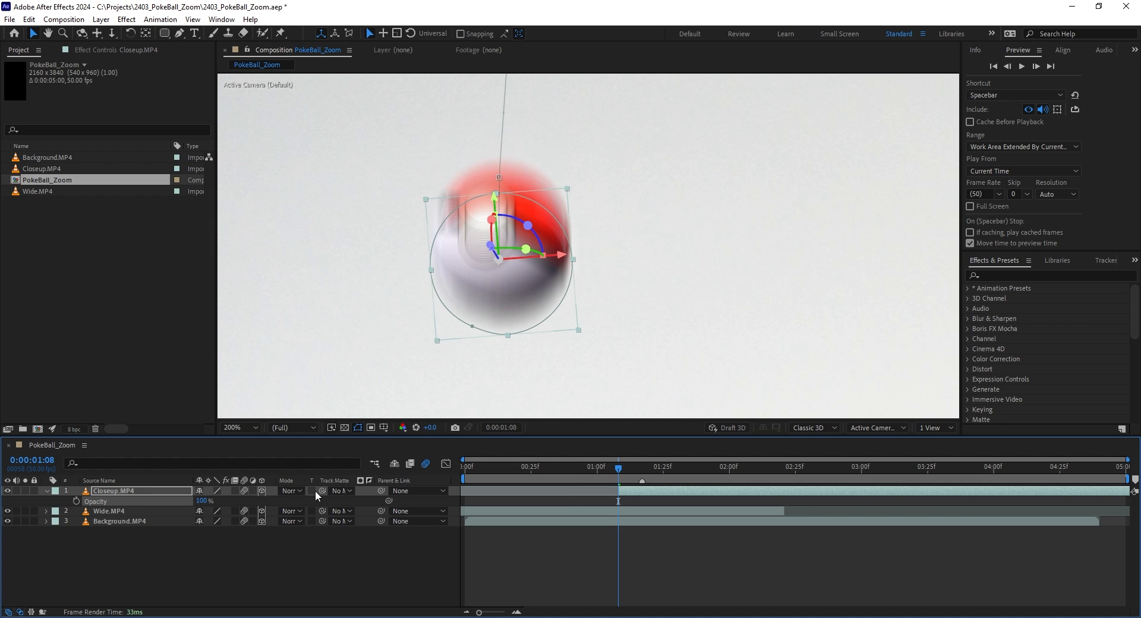
click(603, 467)
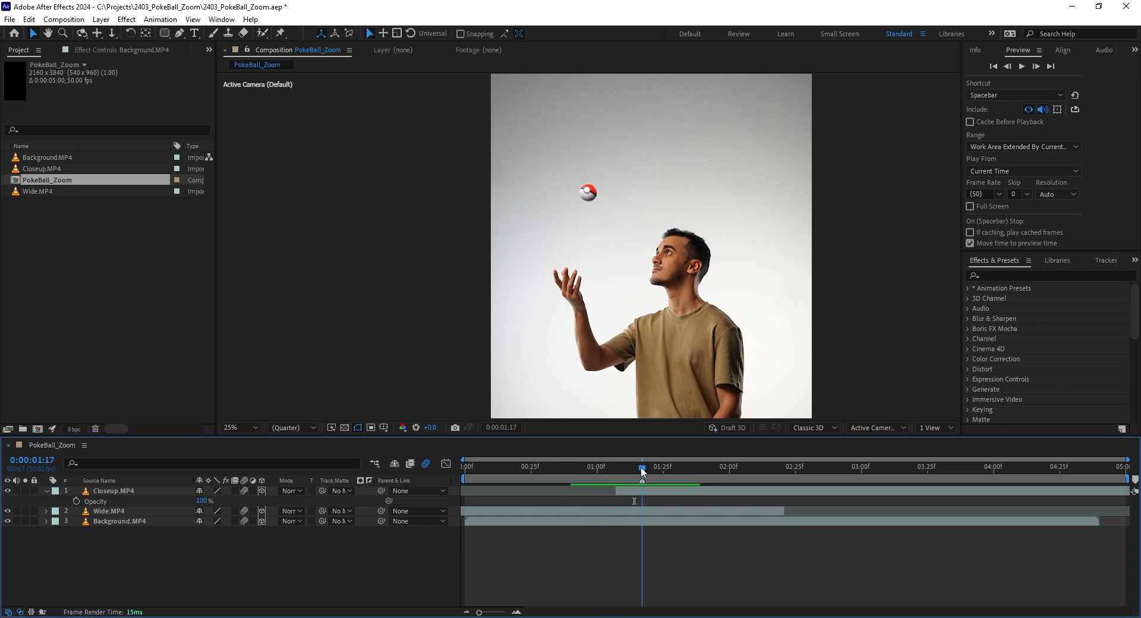
At 0:00:01:17 duplicate Wide.MP4 and begin renaming the copy.
click(109, 511)
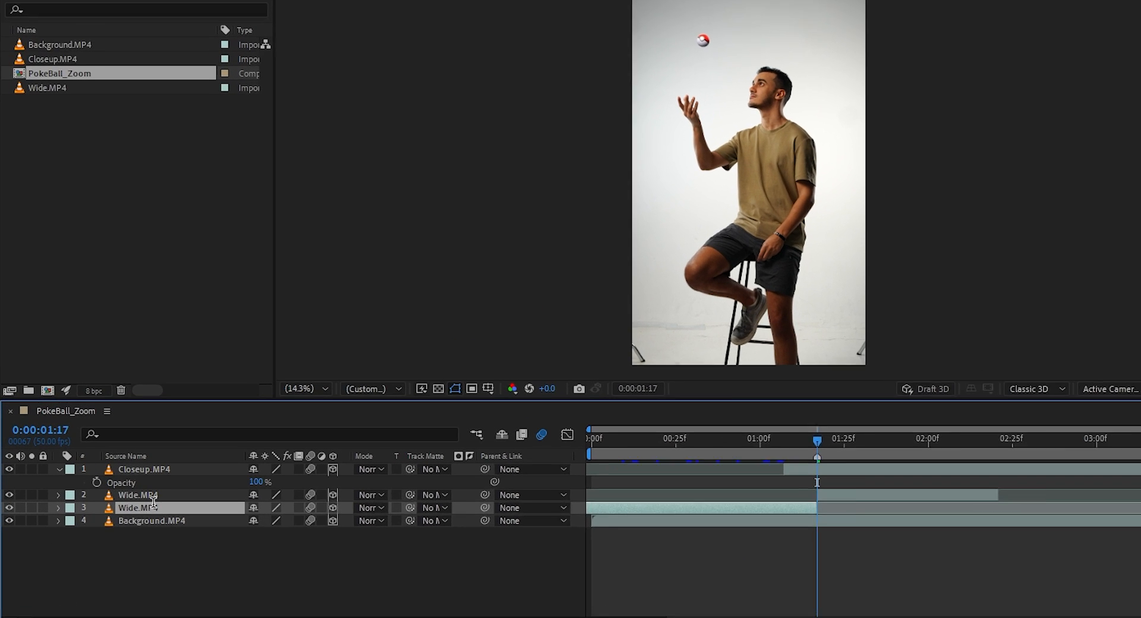
double_click(136, 495)
text(down)
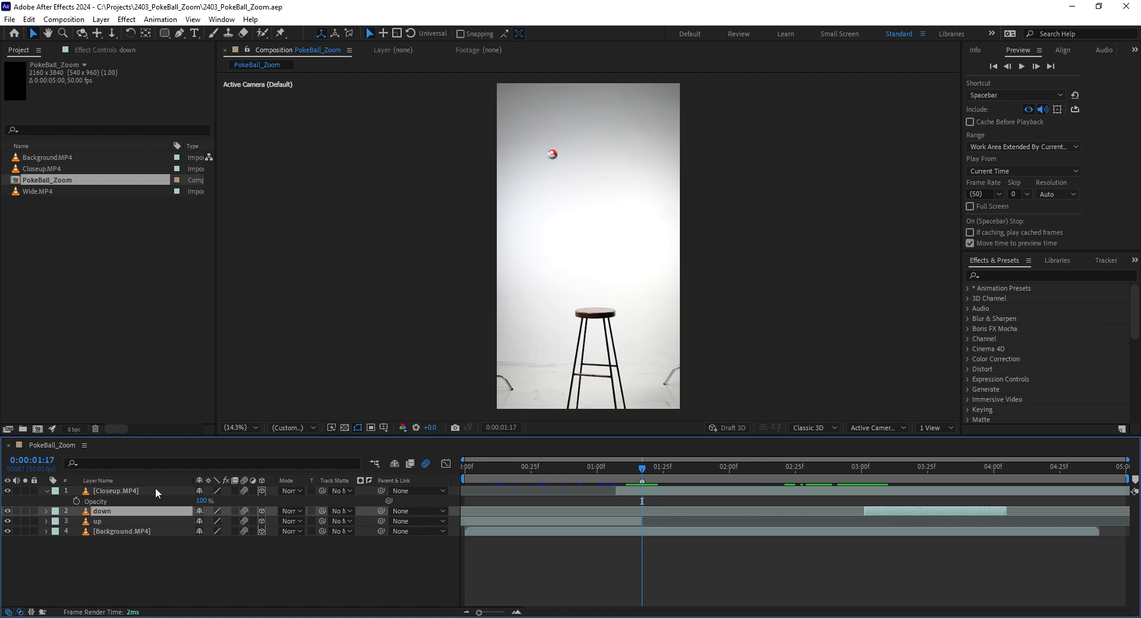
Keyframe Closeup.MP4 Scale and Orientation near 3:02 to match the thrown ball's size and tilt.
click(810, 466)
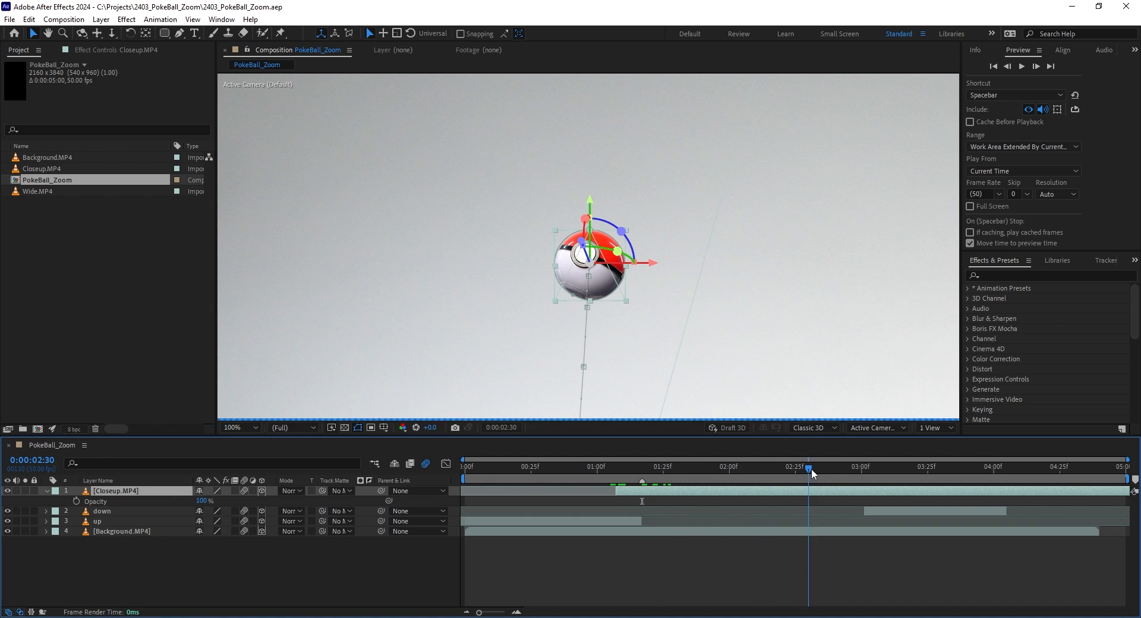
click(642, 467)
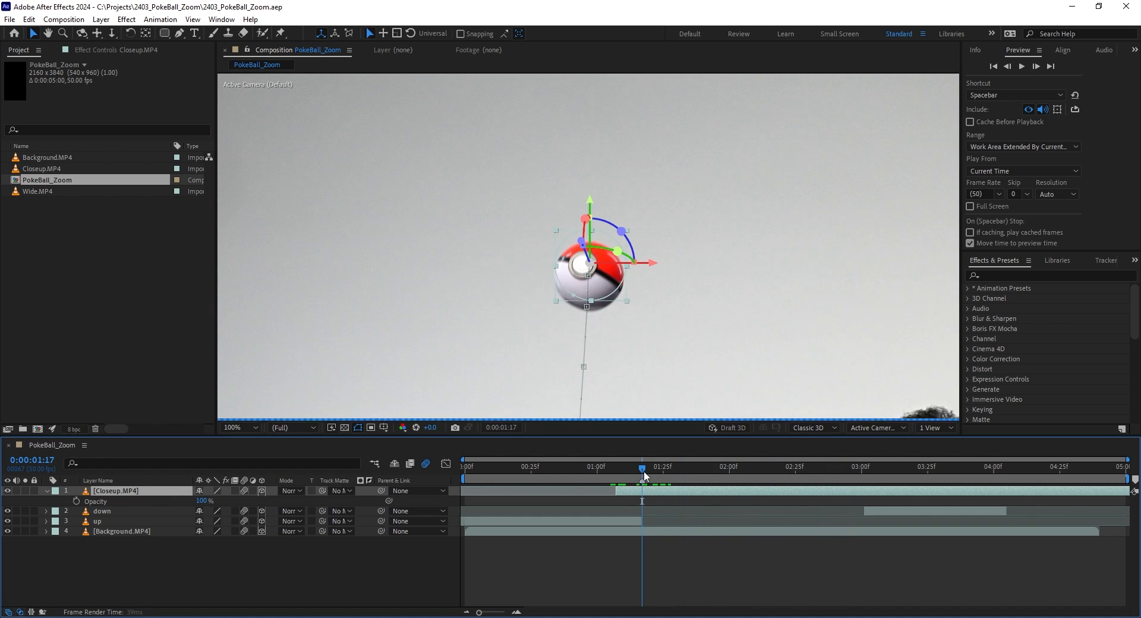
click(863, 467)
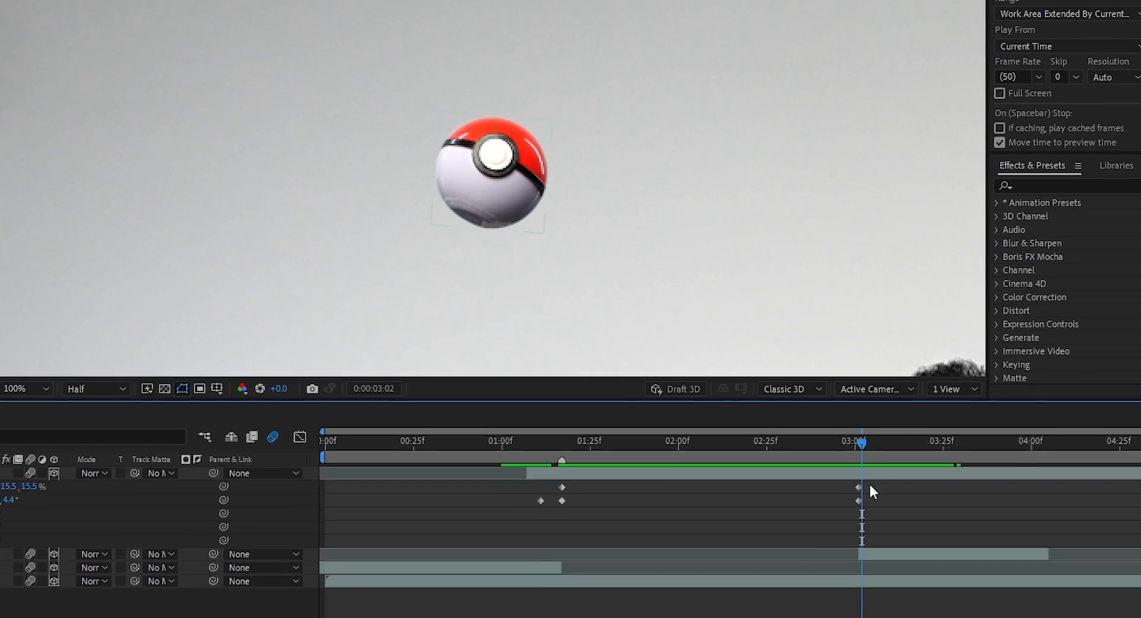
click(857, 486)
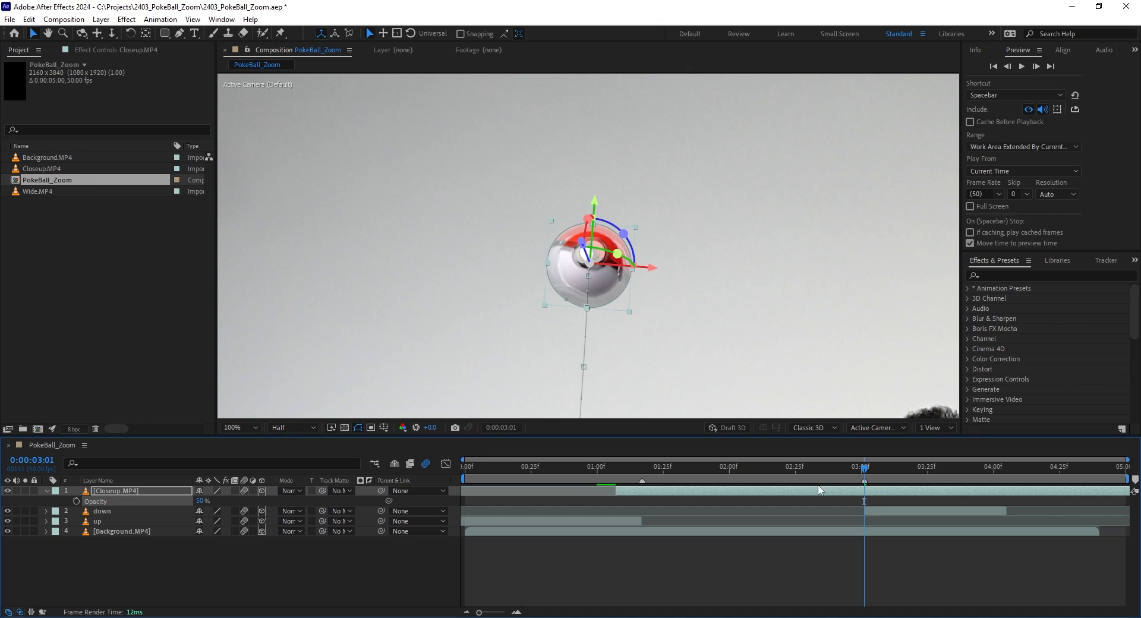
Align the down layer's ball with the half-transparent close-up ball around 3:01 and reveal Scale.
click(102, 510)
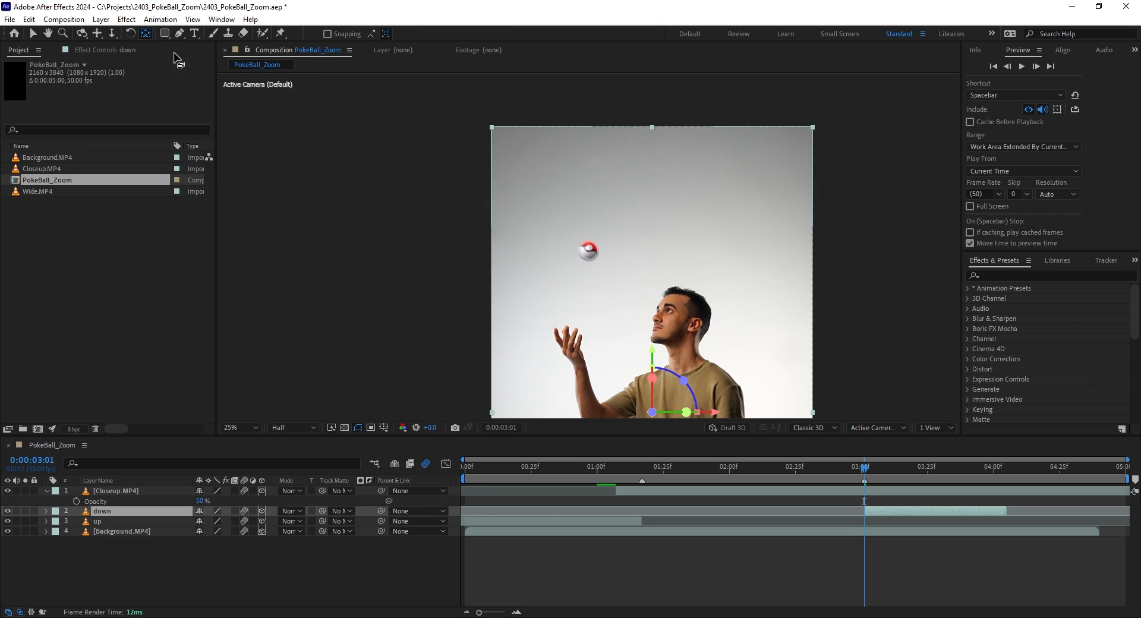
click(239, 428)
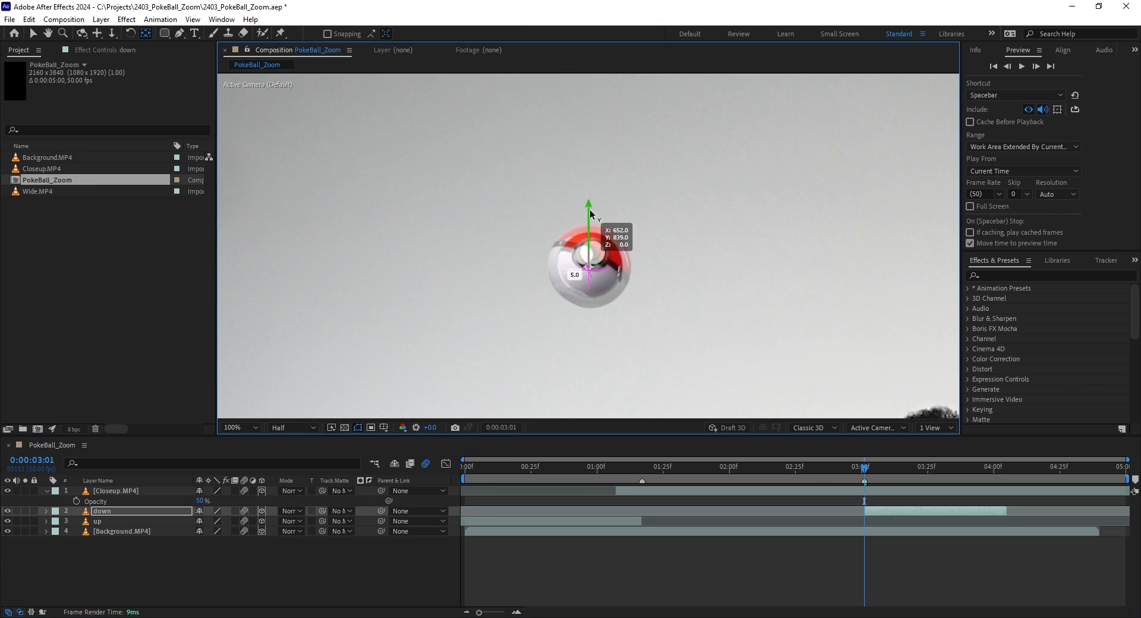
key(s)
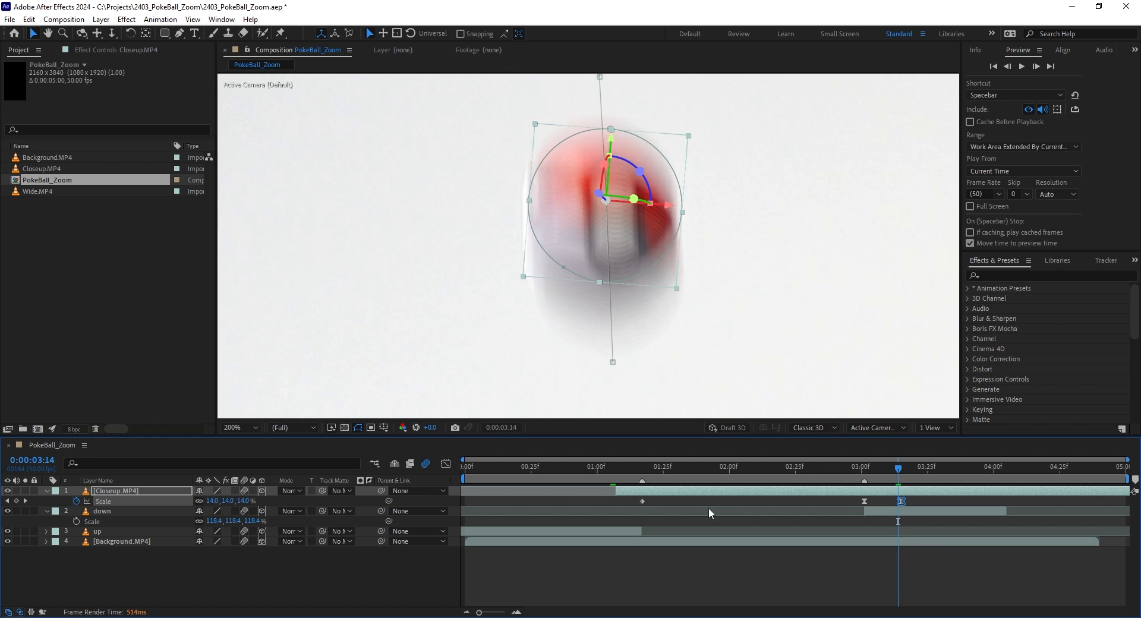
Split Closeup.MP4 at 3:14, discard the later half, and restore its Opacity to 100%.
key(ctrl+shift+d)
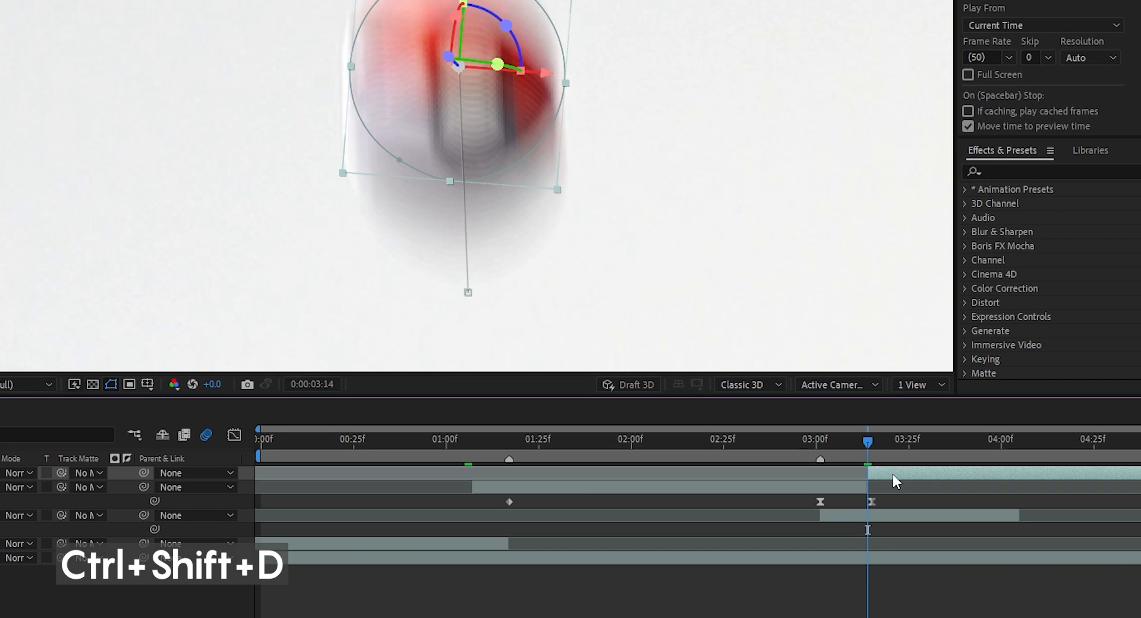
key(ctrl+shift+d)
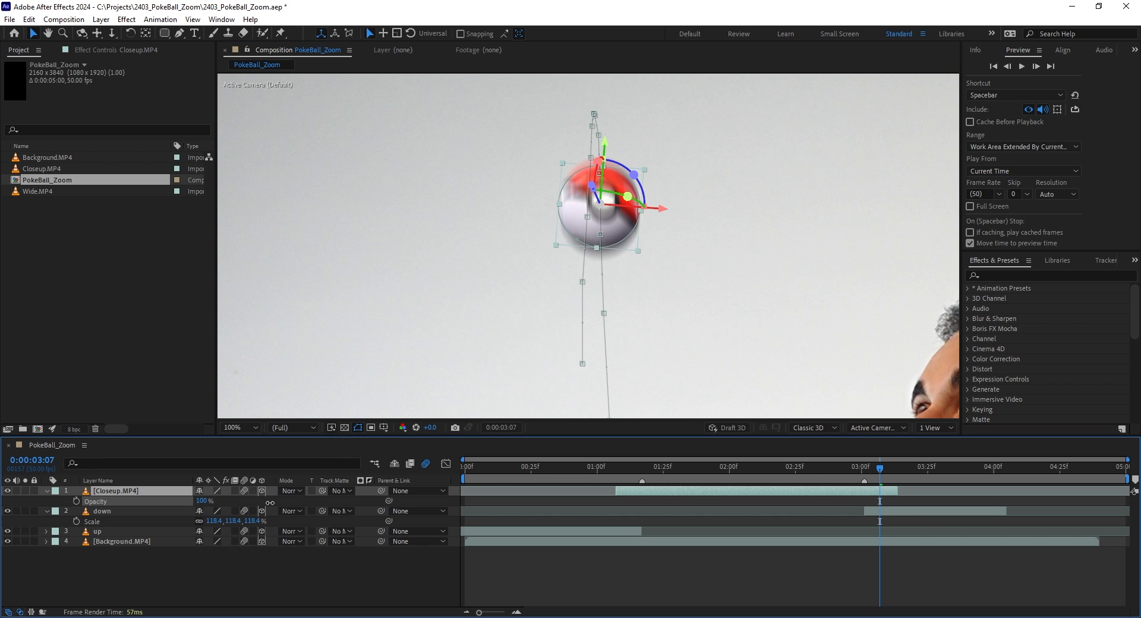
click(45, 491)
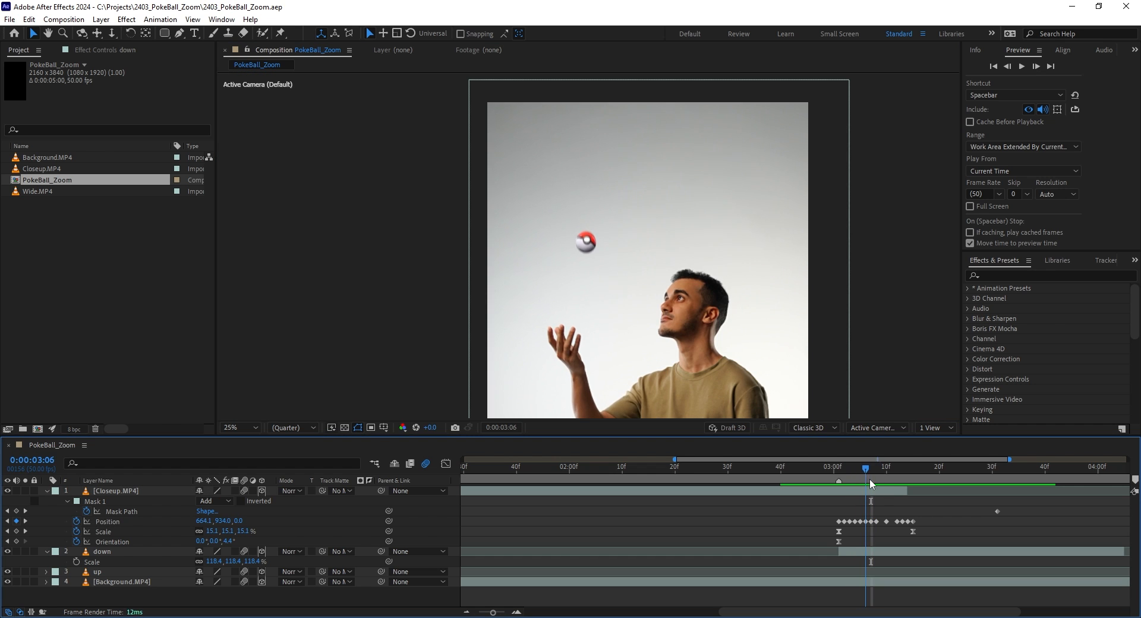
click(464, 467)
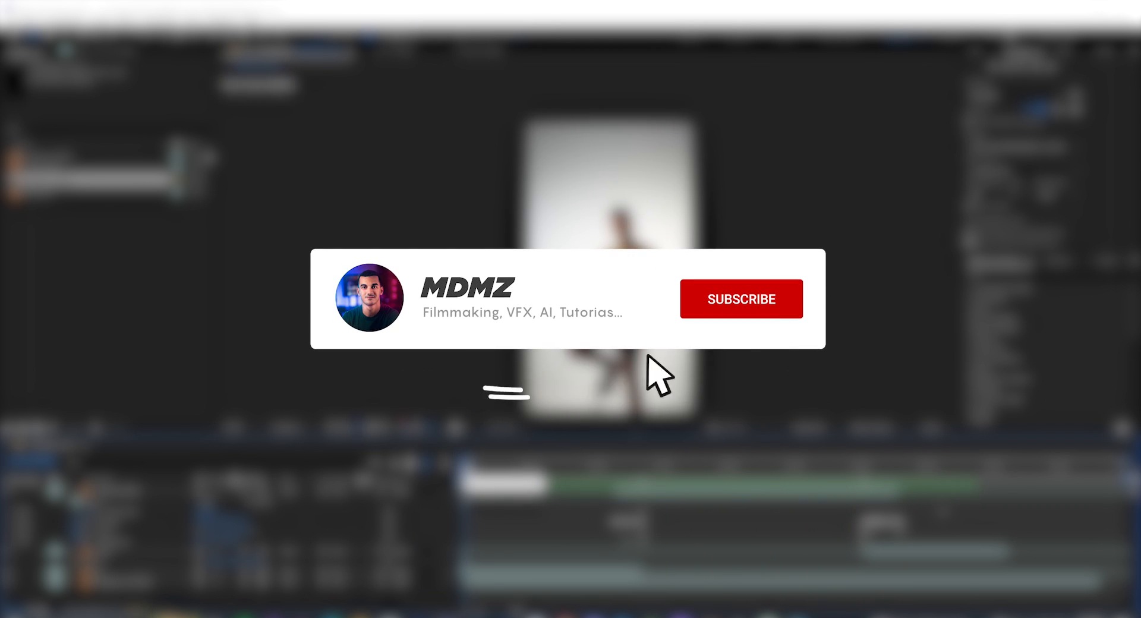
click(741, 299)
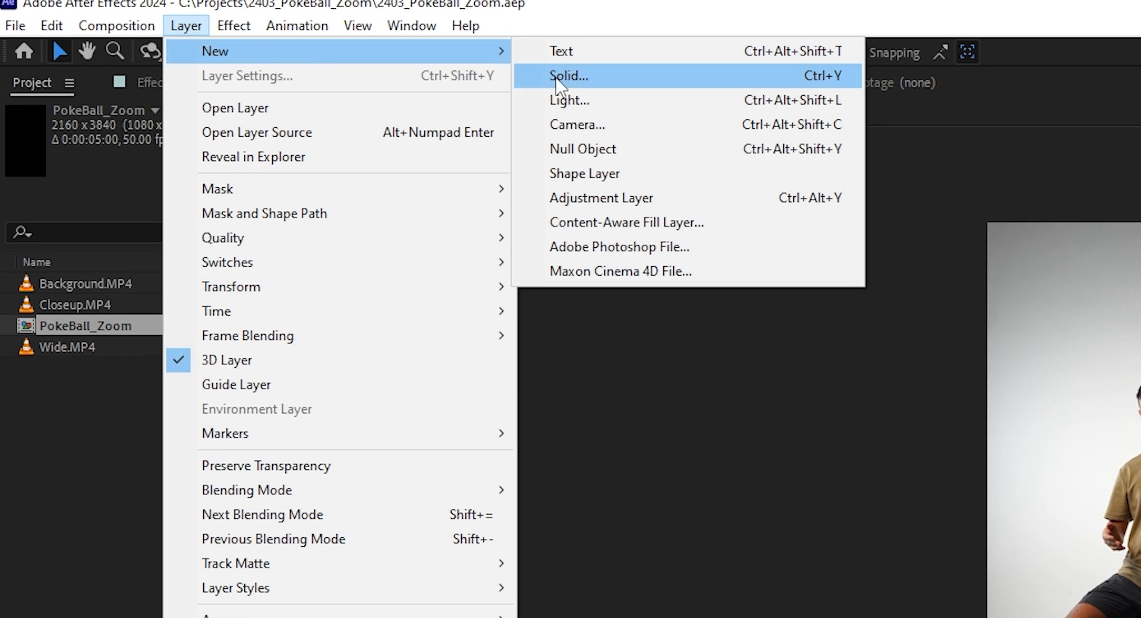
Add Camera 1 and keyframe its Position between about 0:10 and 1:17 to push in on the ball.
click(577, 125)
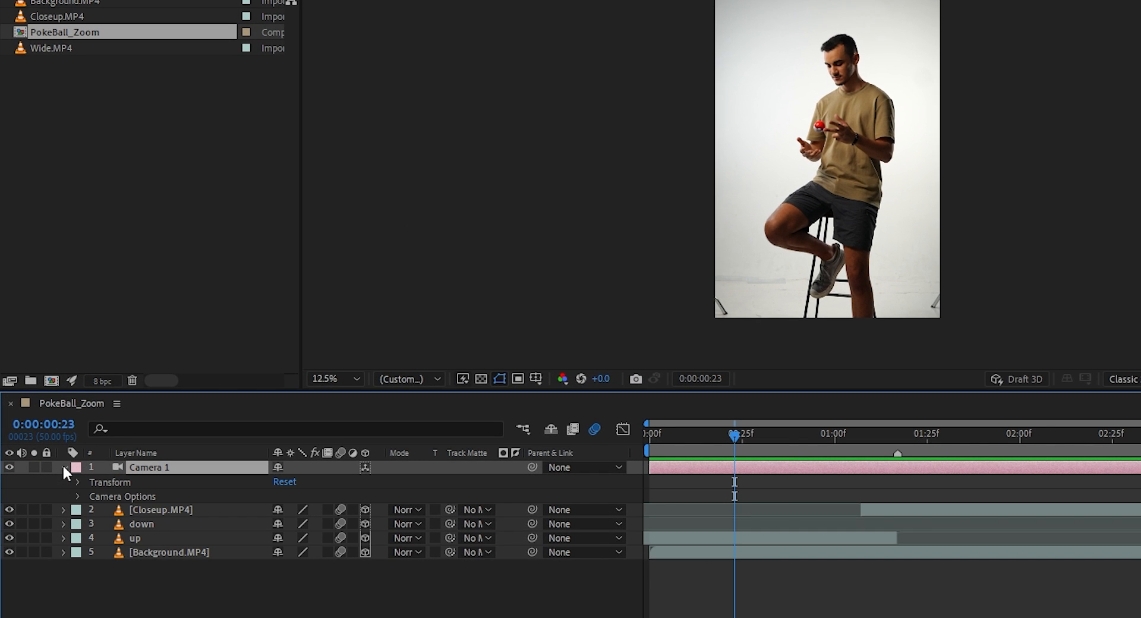
click(77, 482)
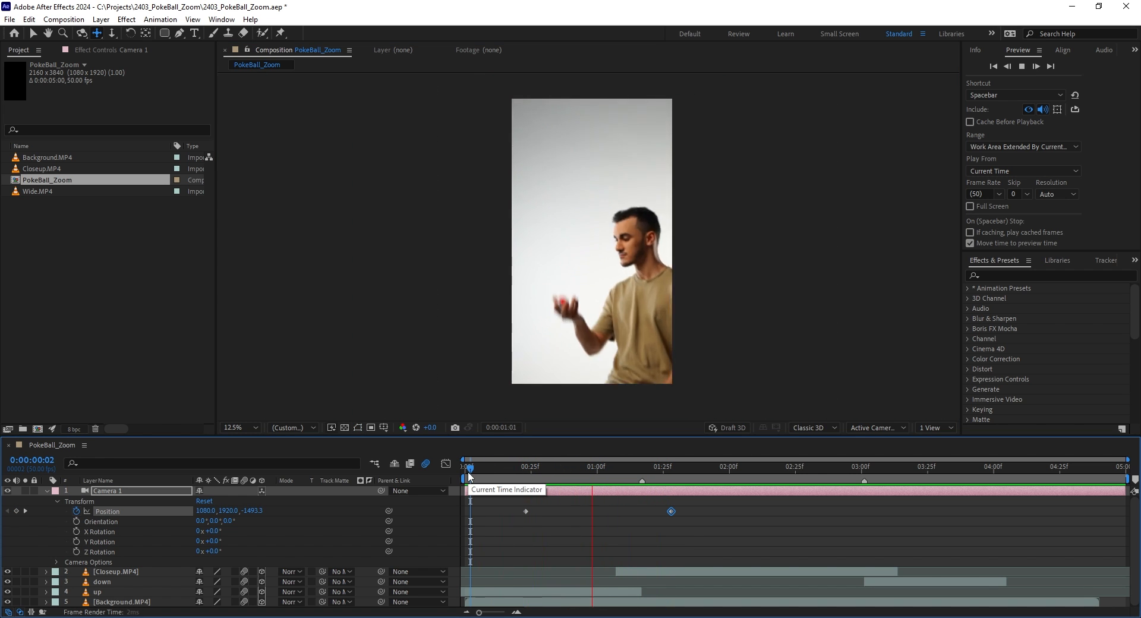
click(513, 468)
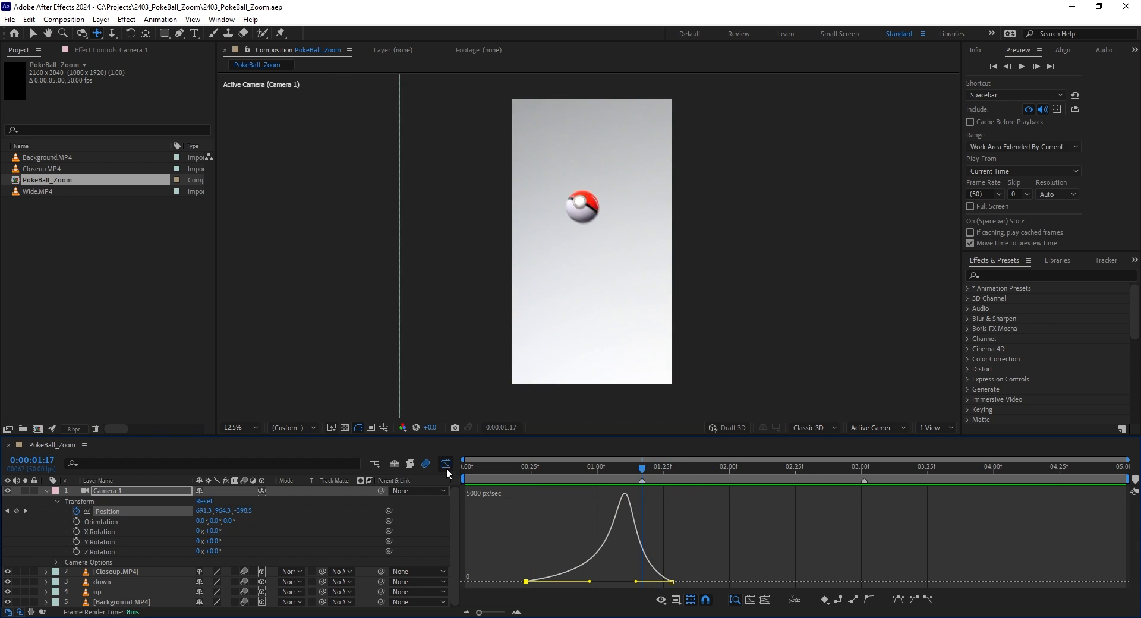
Shape Camera 1's push-in speed graph into a steep mid-move peak ending close on the ball at 1:17.
click(446, 464)
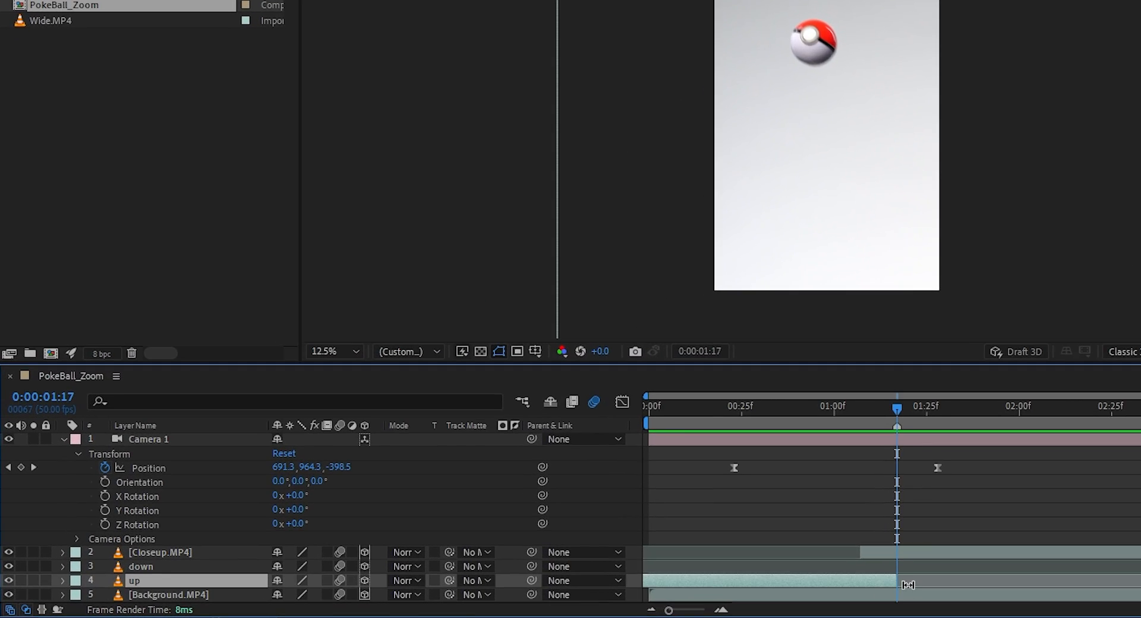
Trim the up layer to 1:17 and apply Freeze On Last Frame so it holds its final image.
click(208, 9)
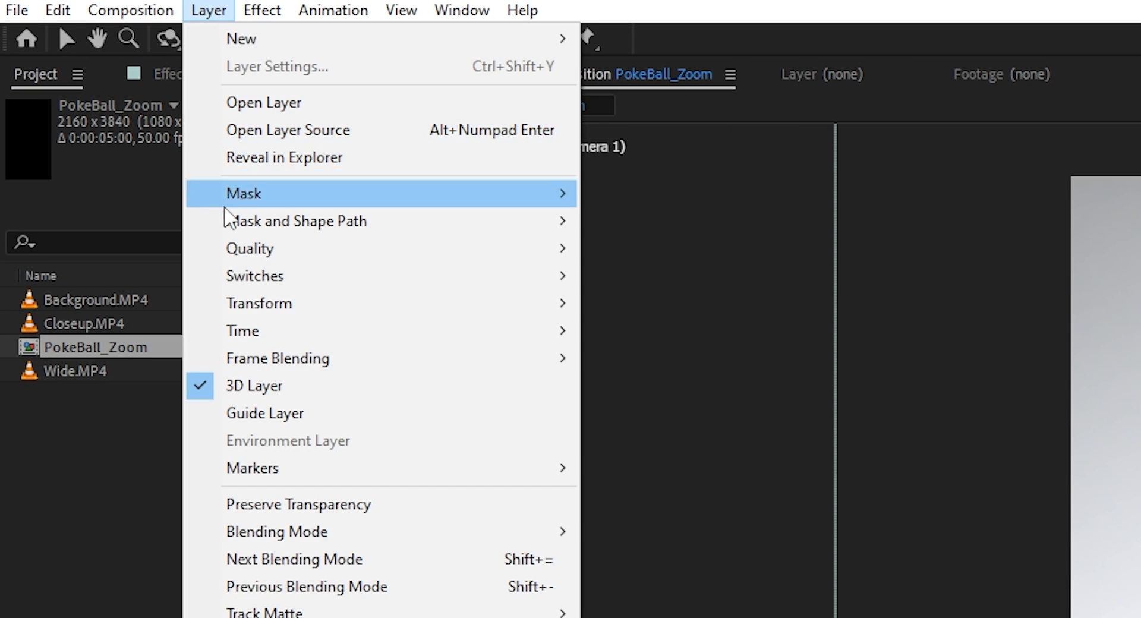
mouse_move(242, 330)
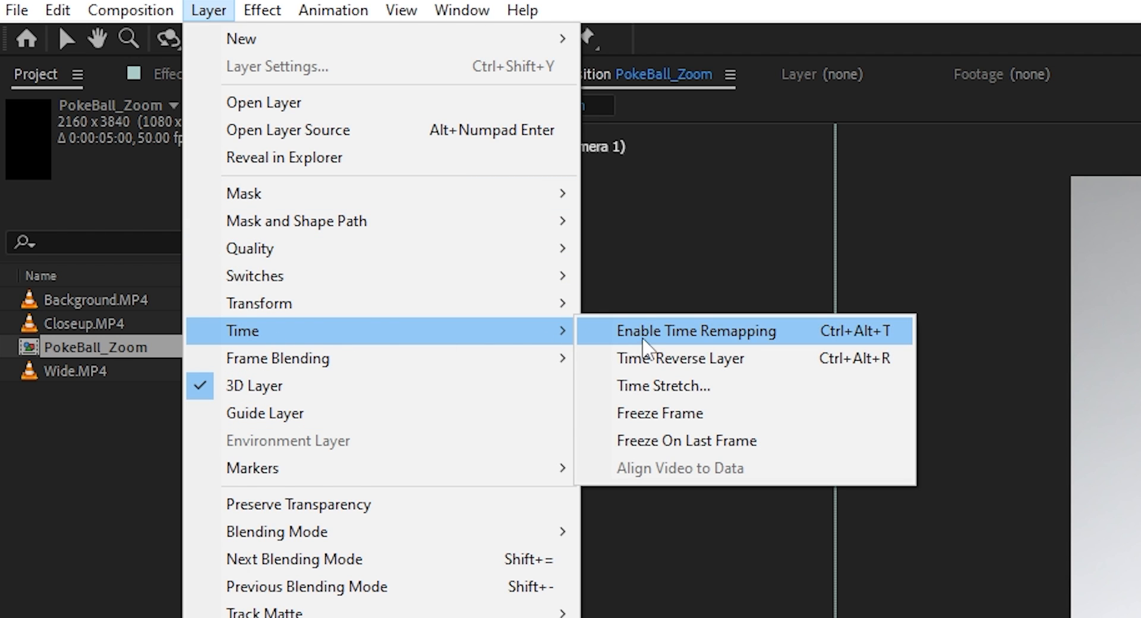
mouse_move(685, 441)
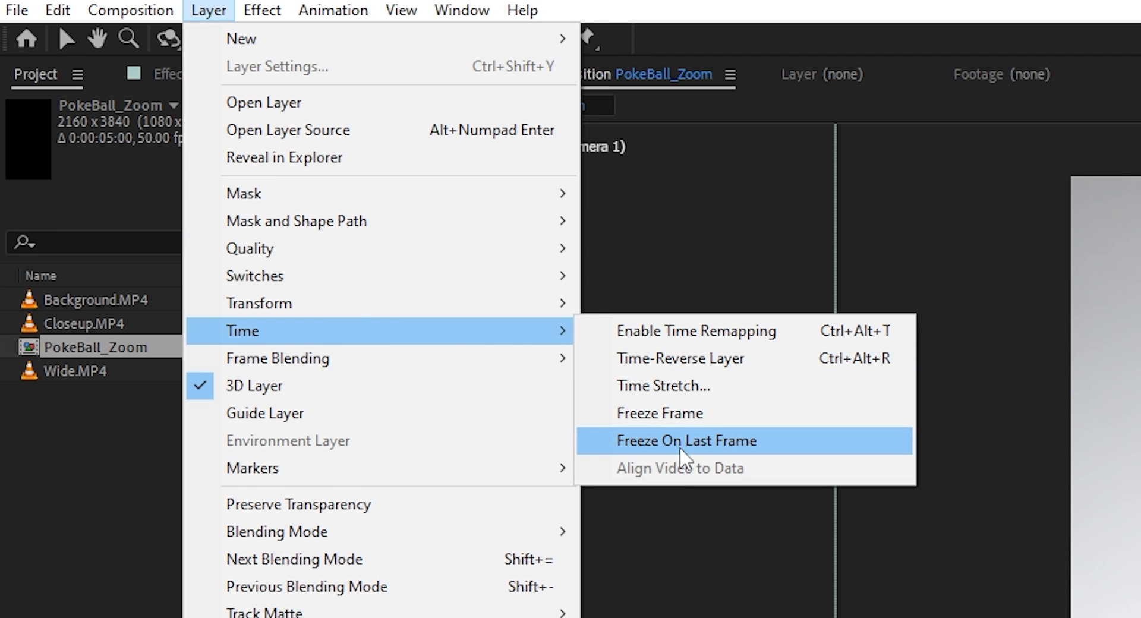
click(685, 441)
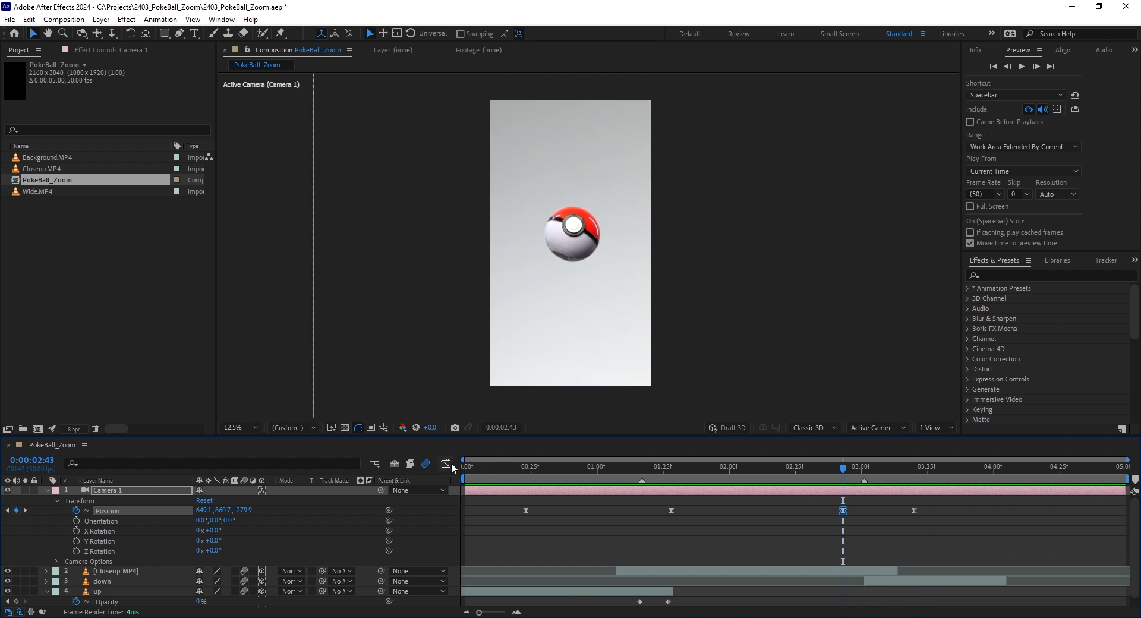
Ease Camera 1's pull-back between 2:43 and 3:13 into a sharply peaked speed curve.
click(446, 464)
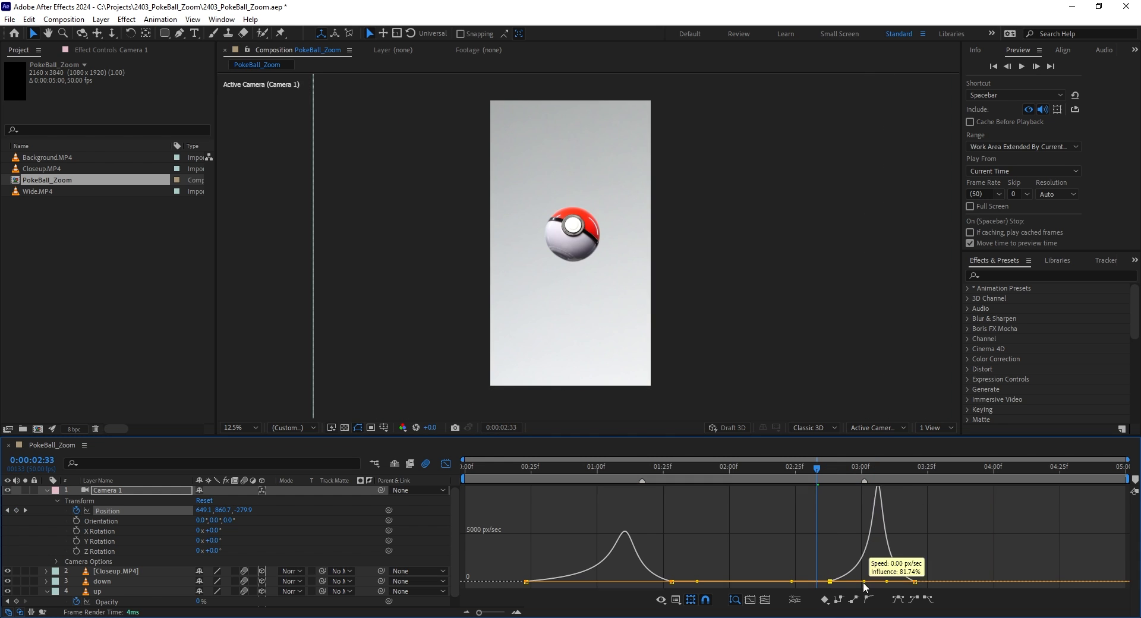
click(816, 467)
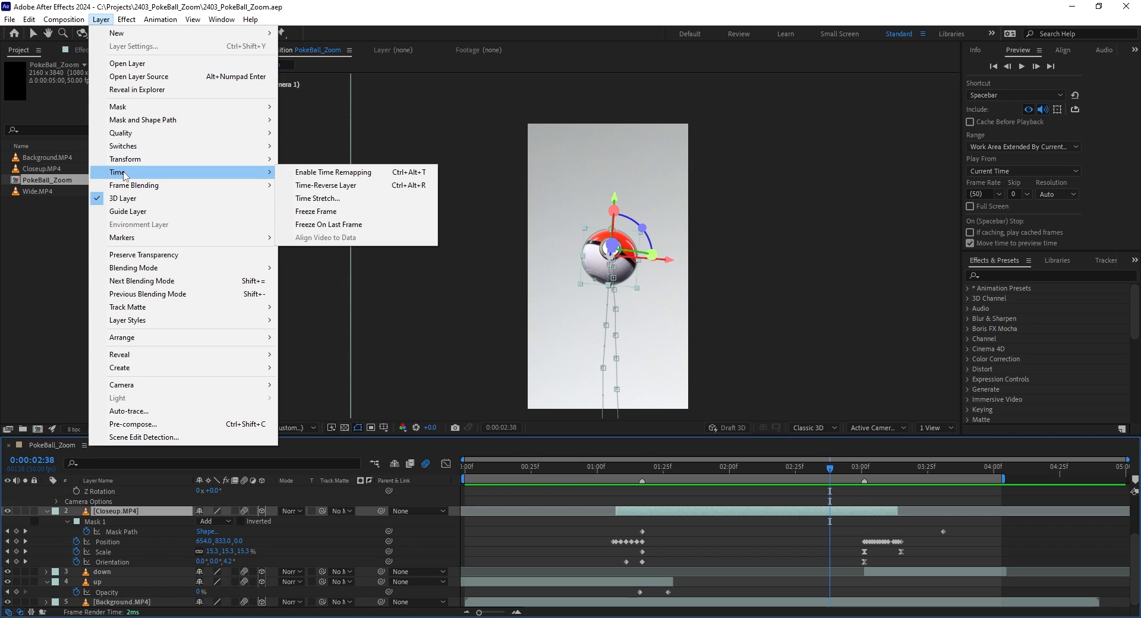
Time-remap Closeup.MP4 with Easy Eased keyframes near 2:40–3:14, slow at first then rushing forward.
click(333, 172)
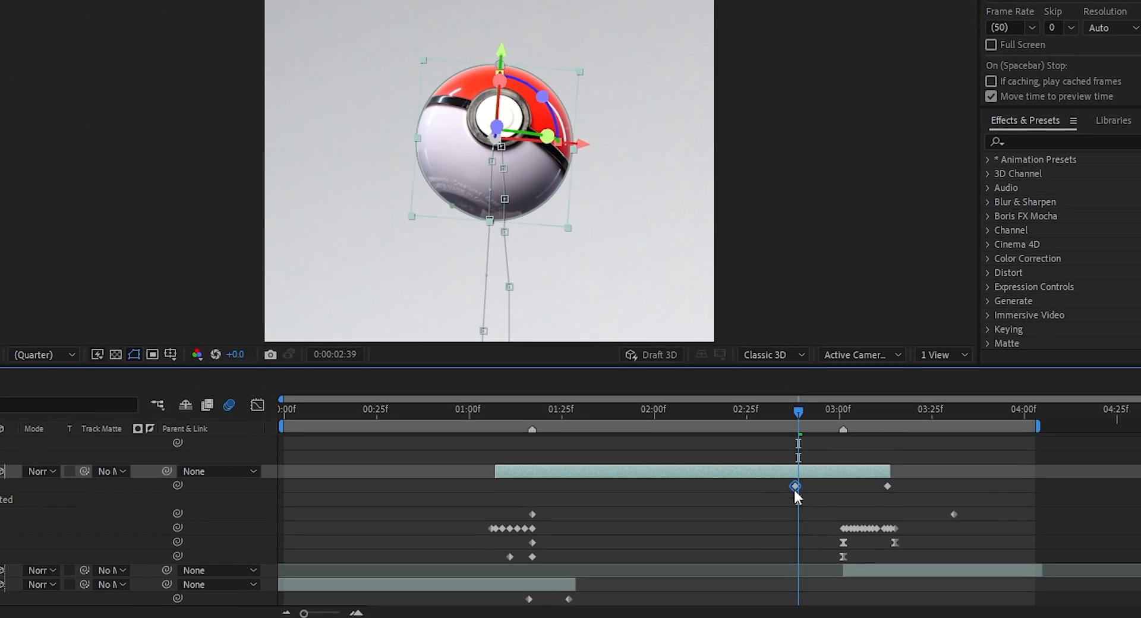
key(f9)
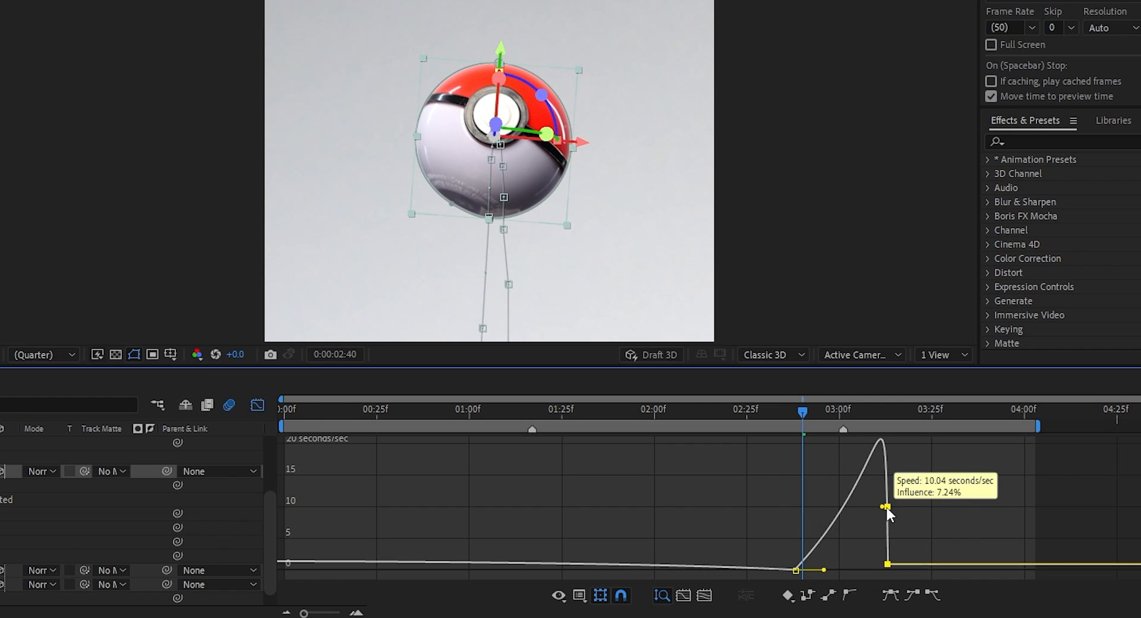
click(661, 596)
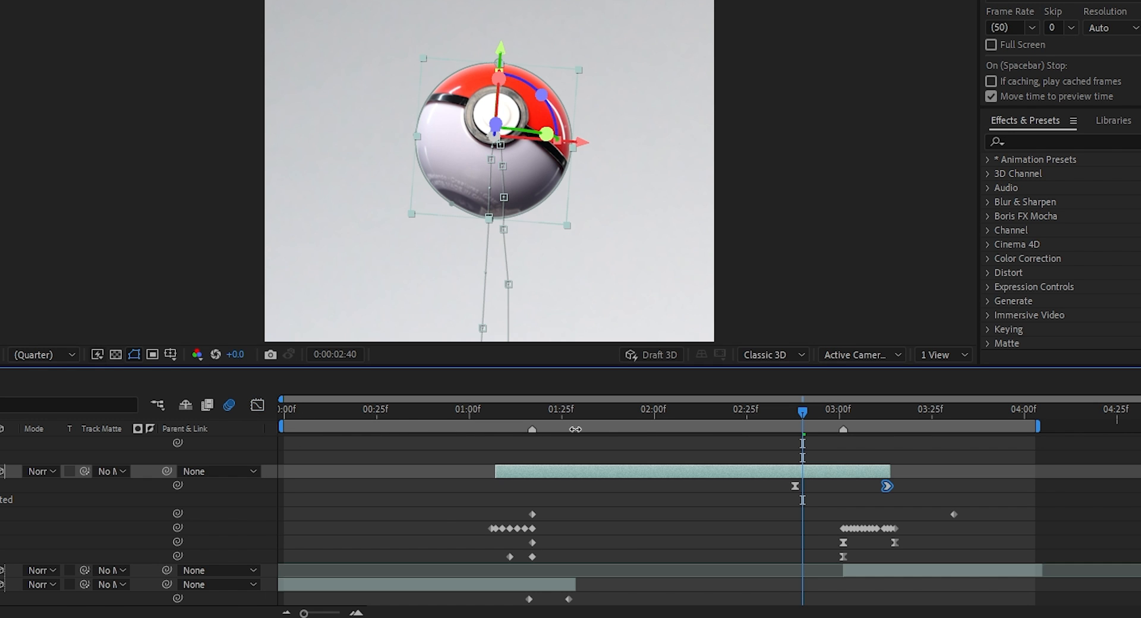